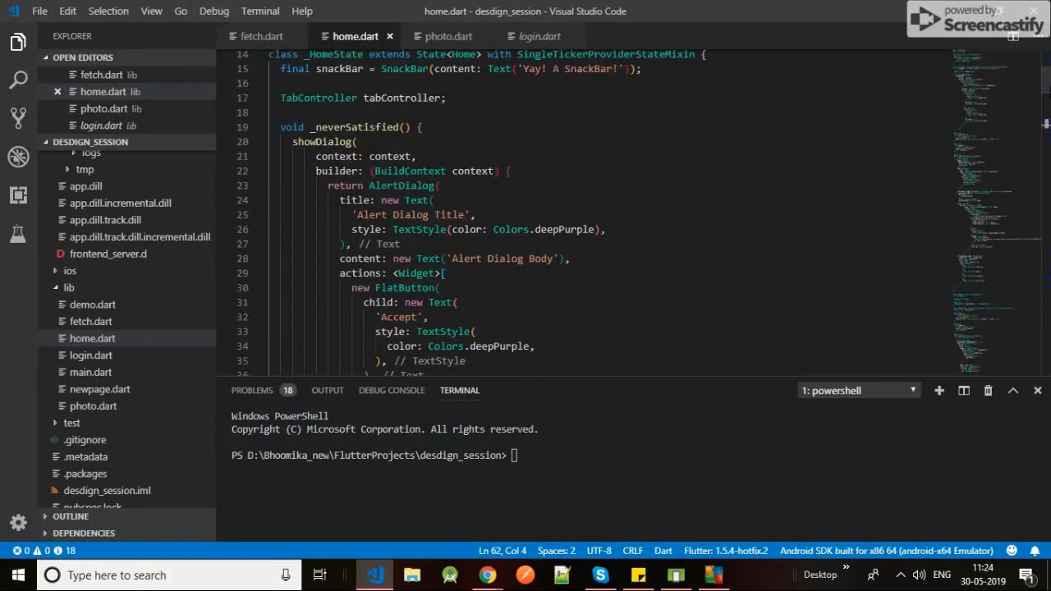
Reopen the recent firstdemo Flutter project from the File menu
click(39, 10)
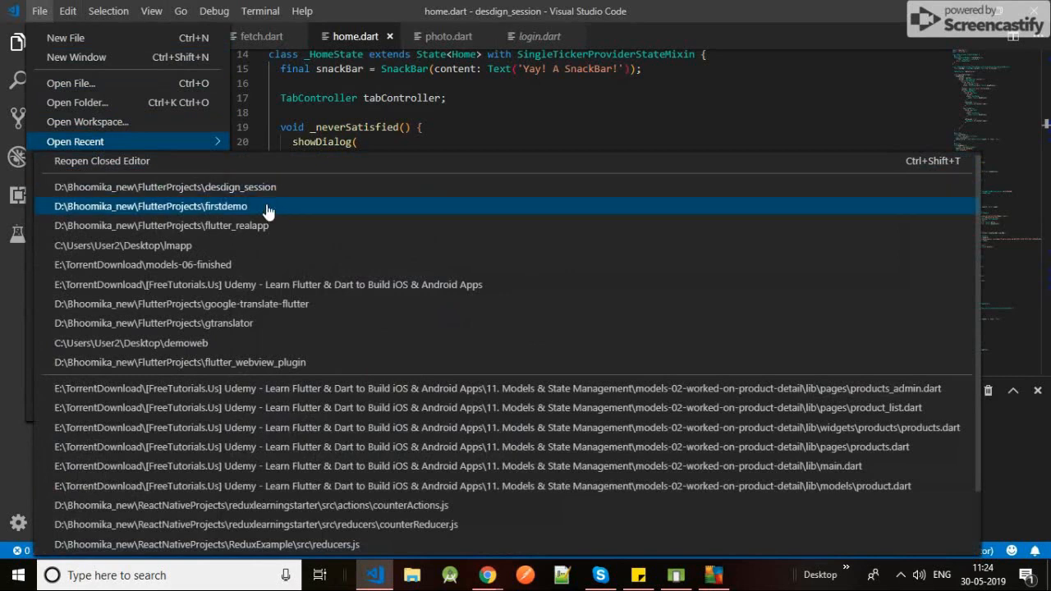
click(149, 207)
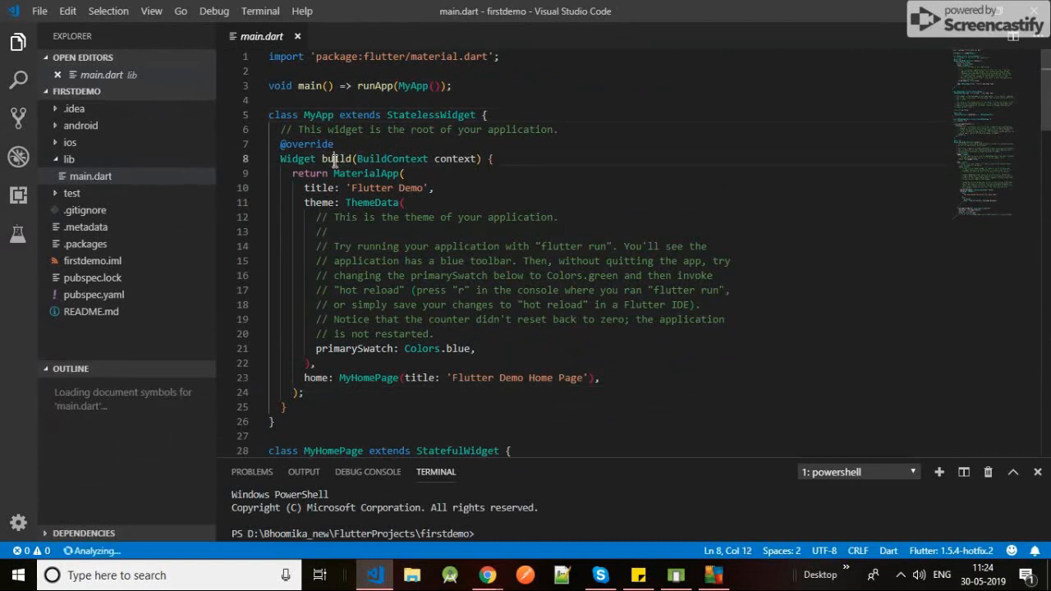
click(378, 187)
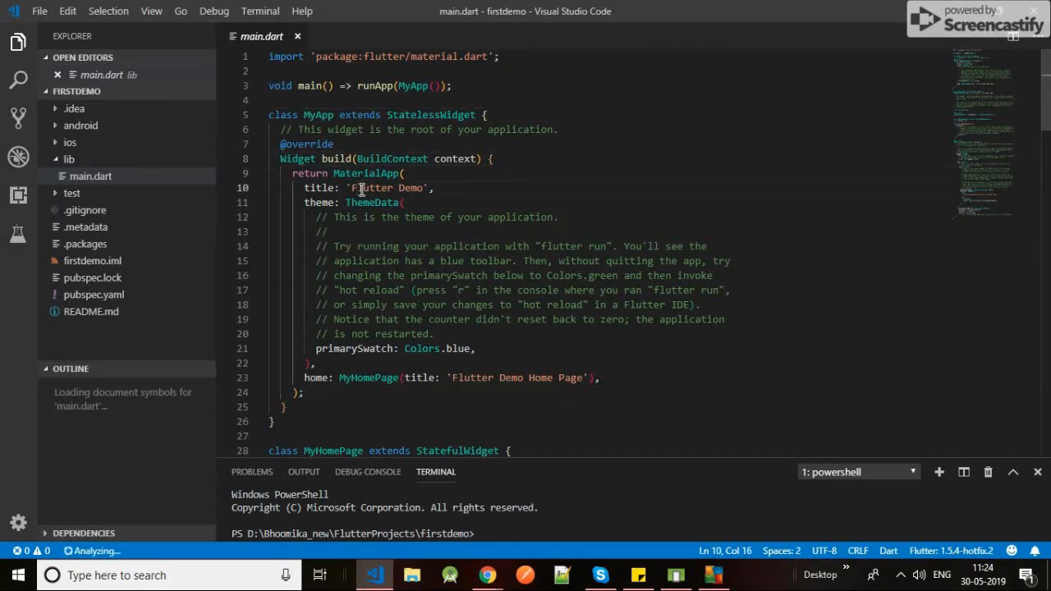
mouse_move(433, 112)
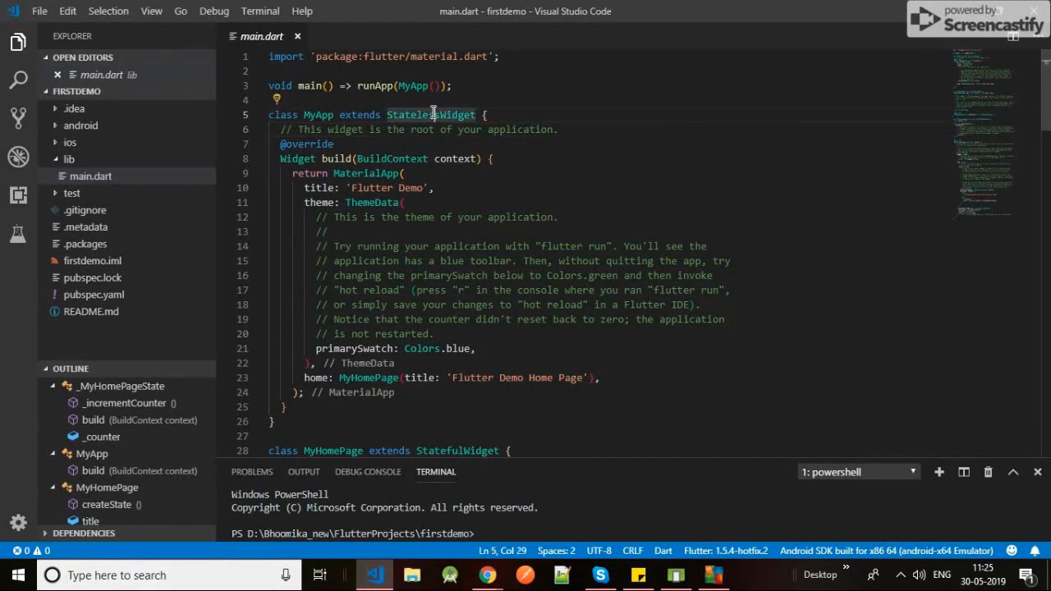
scroll(down, 3)
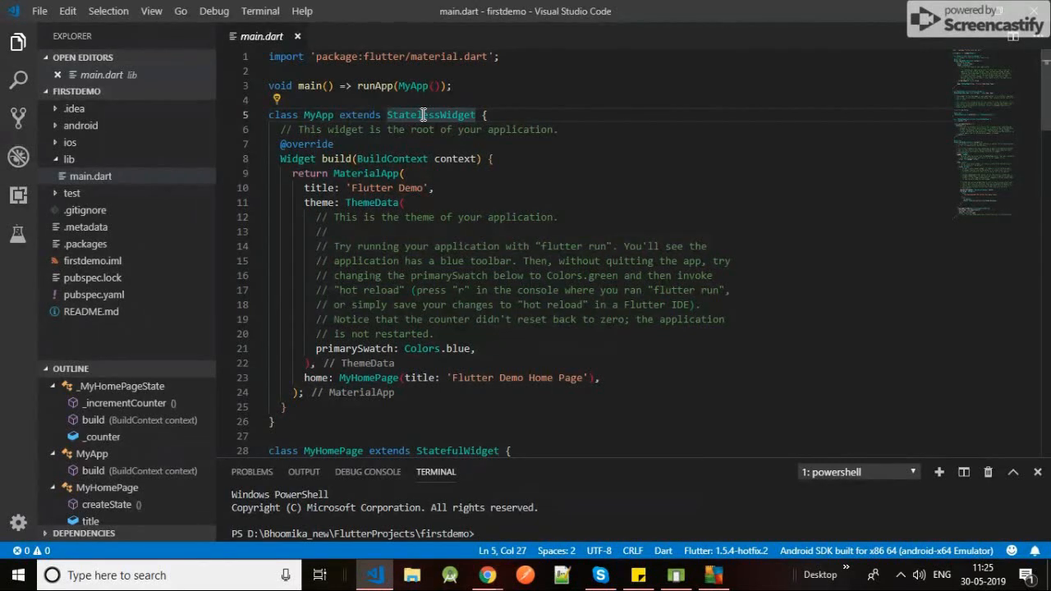
mouse_move(371, 202)
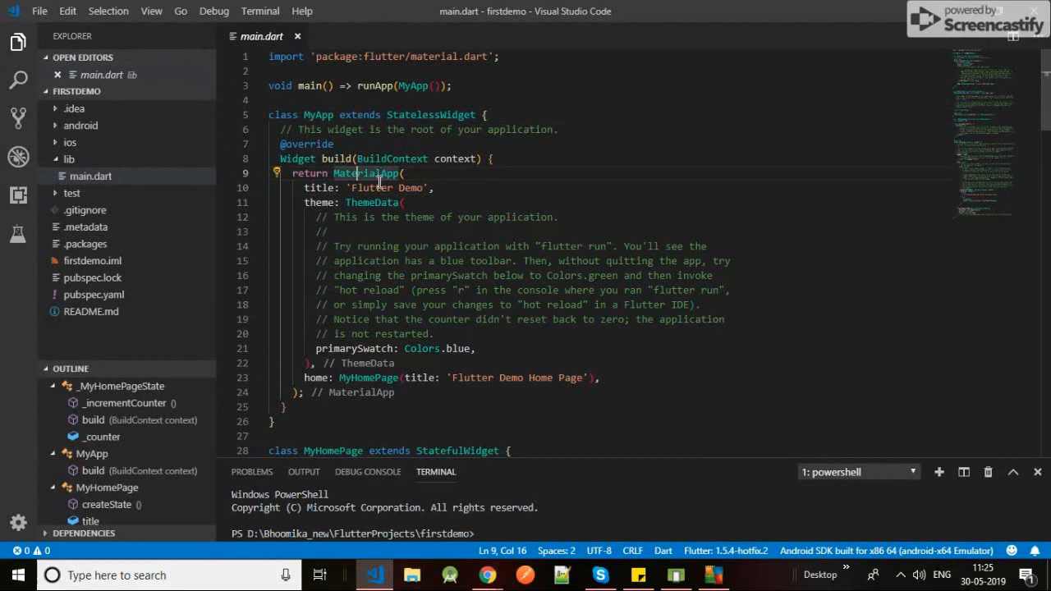
triple_click(361, 187)
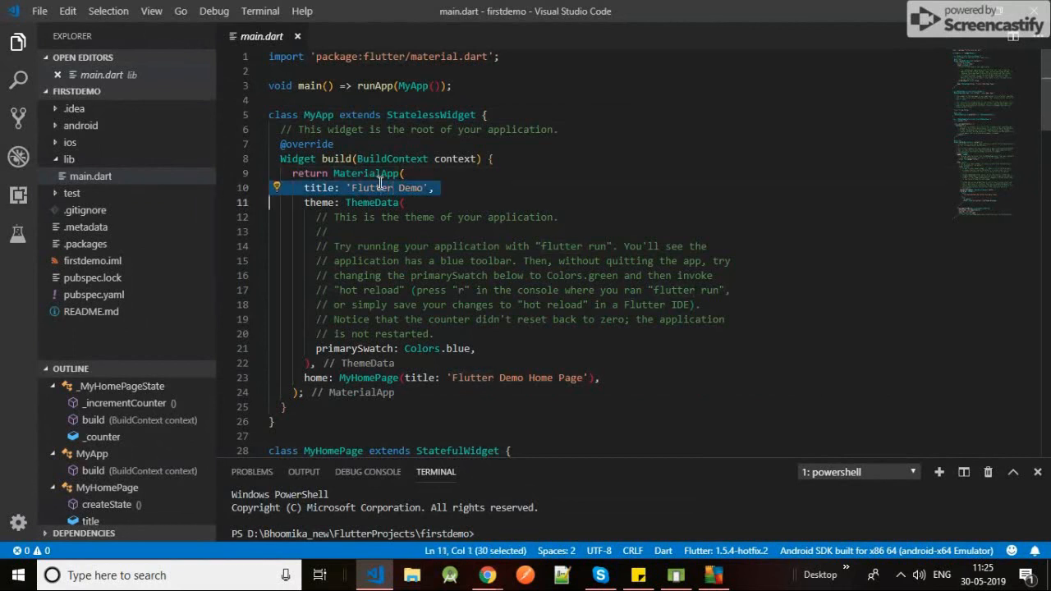
mouse_move(378, 237)
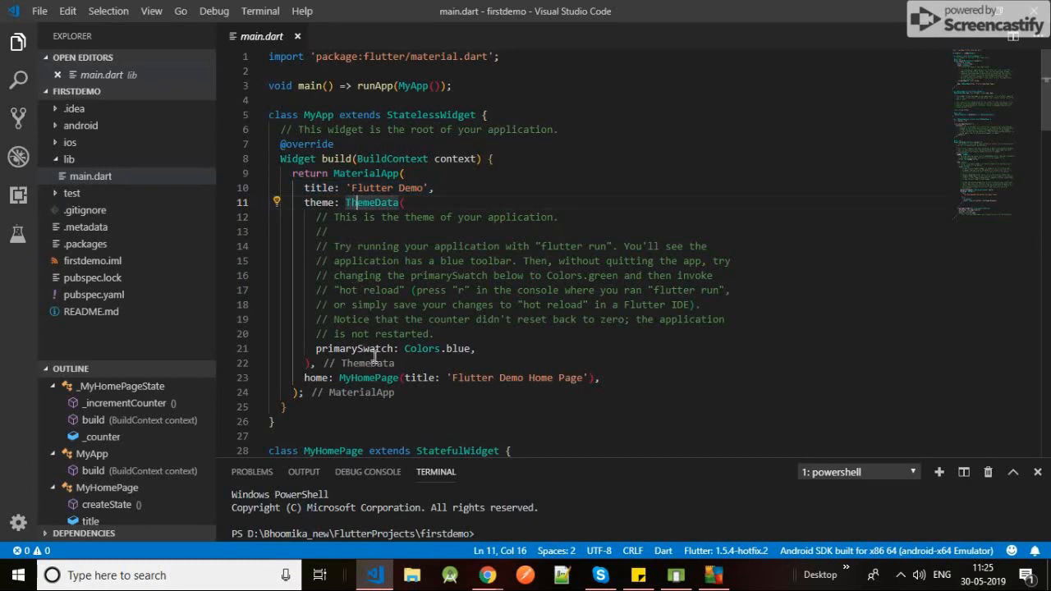
click(456, 348)
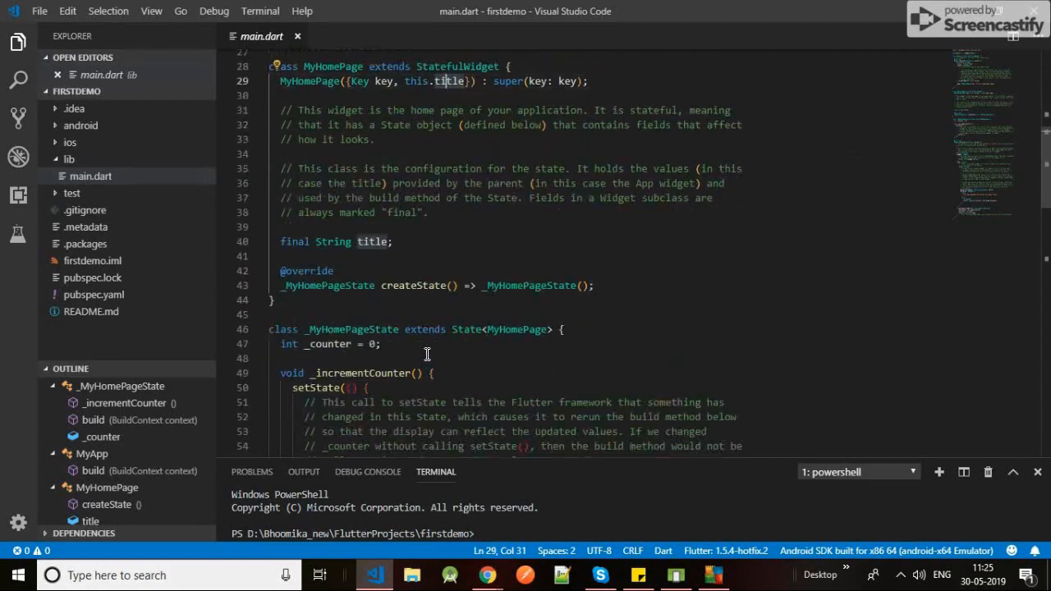
scroll(down, 3)
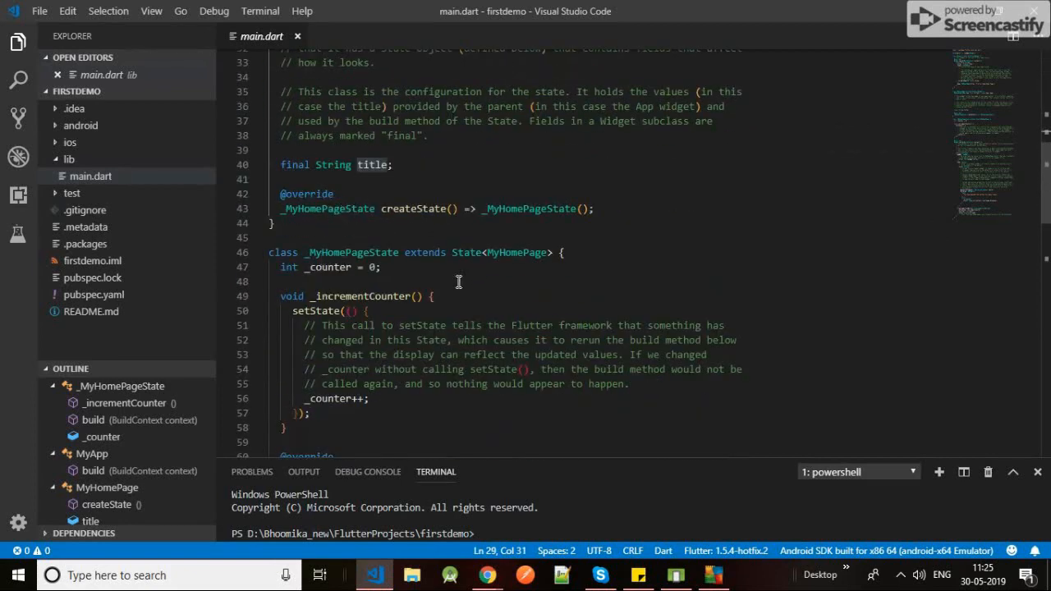
scroll(down, 3)
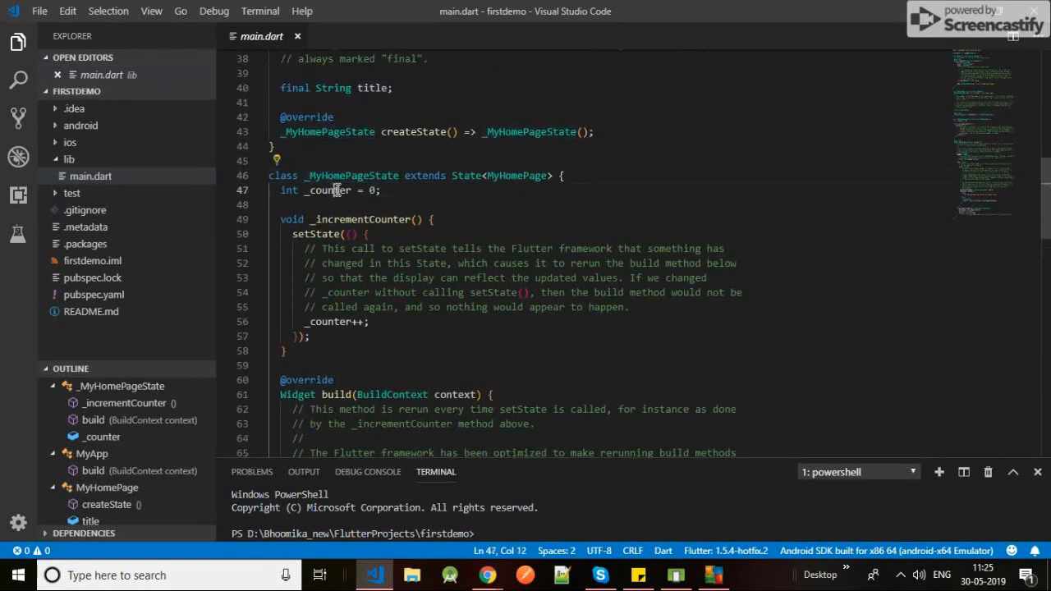
scroll(down, 3)
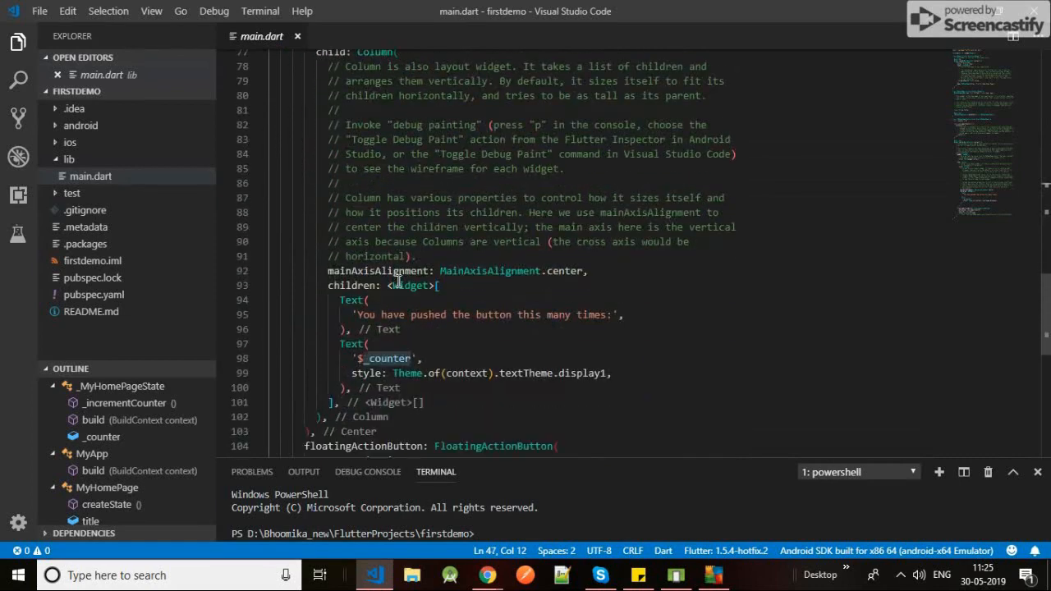
scroll(down, 3)
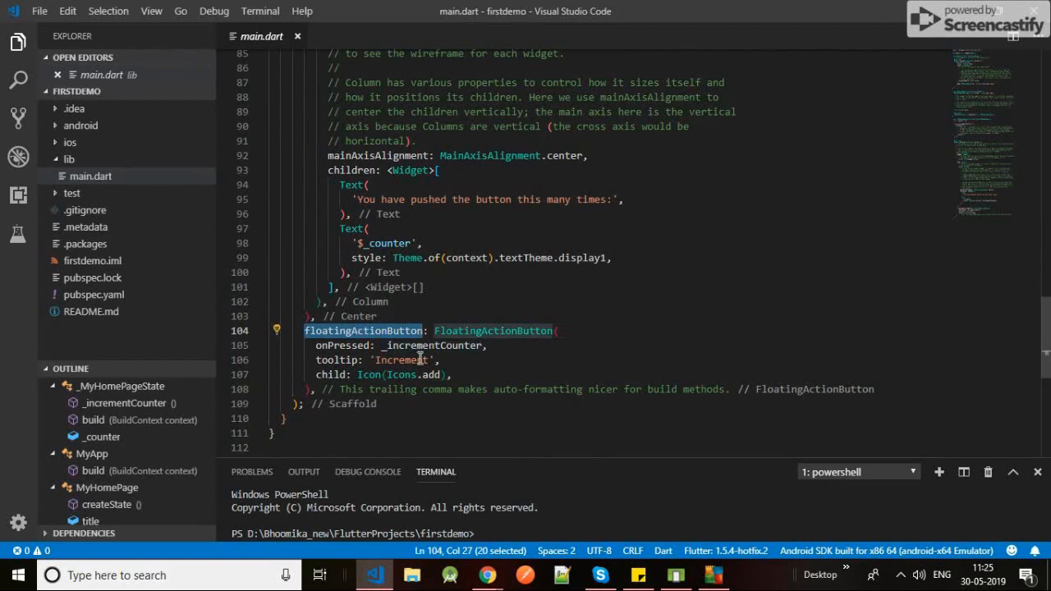
double_click(432, 345)
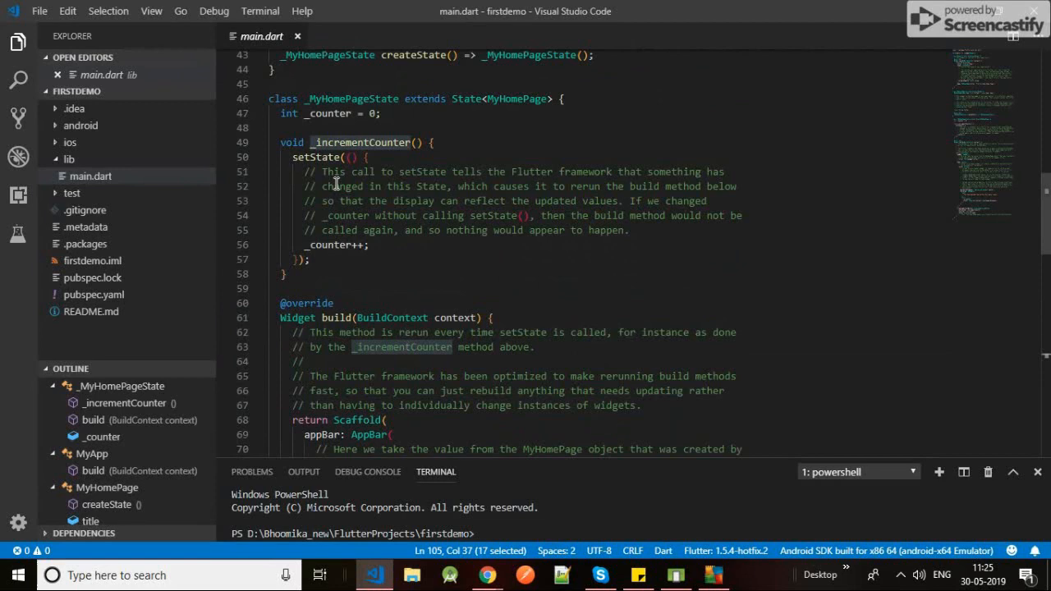
click(339, 245)
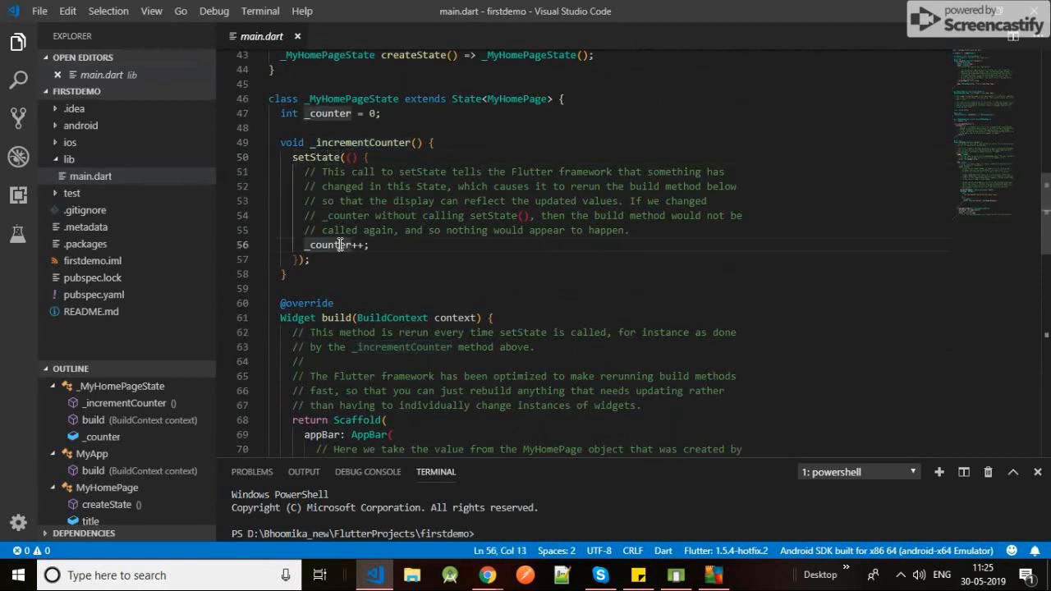
scroll(down, 3)
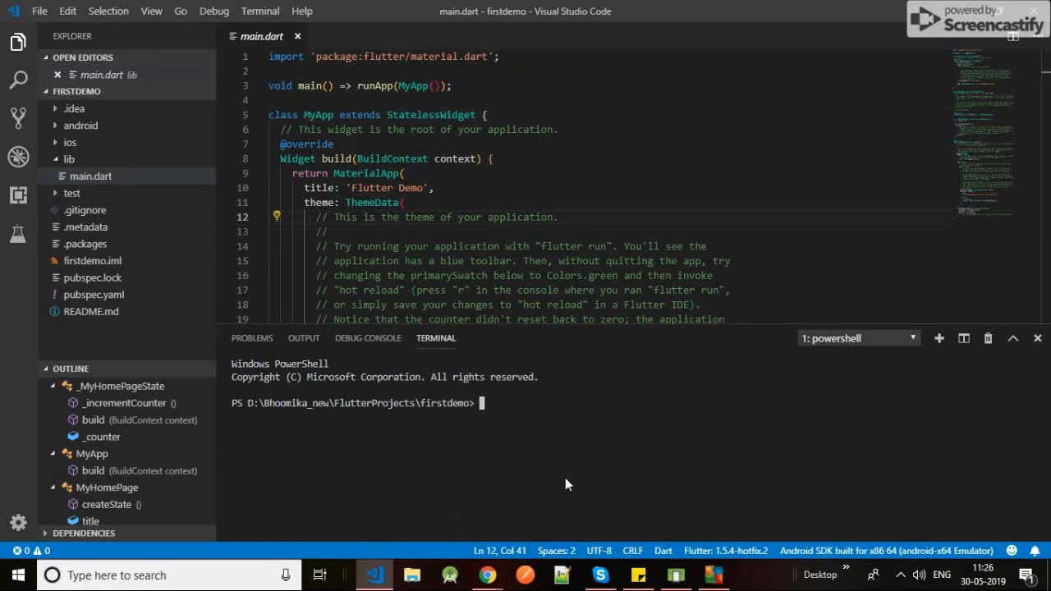
Enter the flutter run command at the firstdemo terminal prompt
text(flutter create firstdemo)
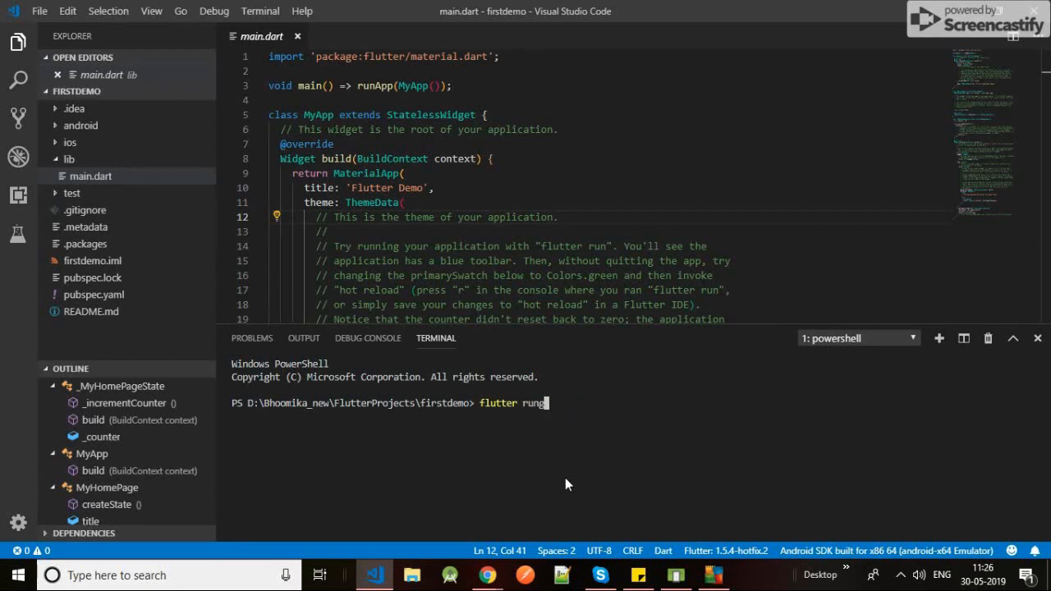
key(Backspace)
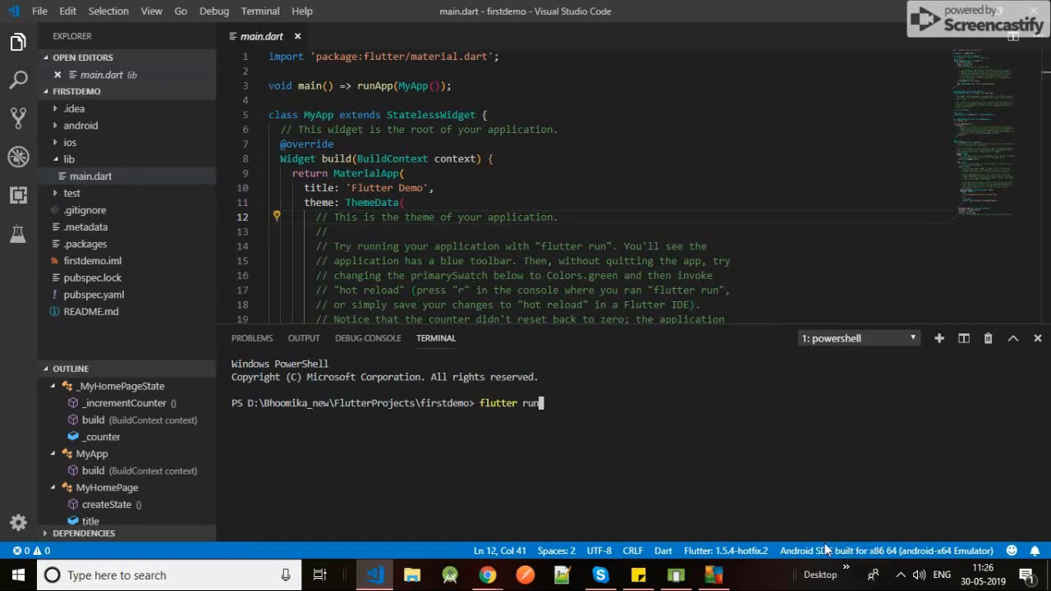
mouse_move(828, 556)
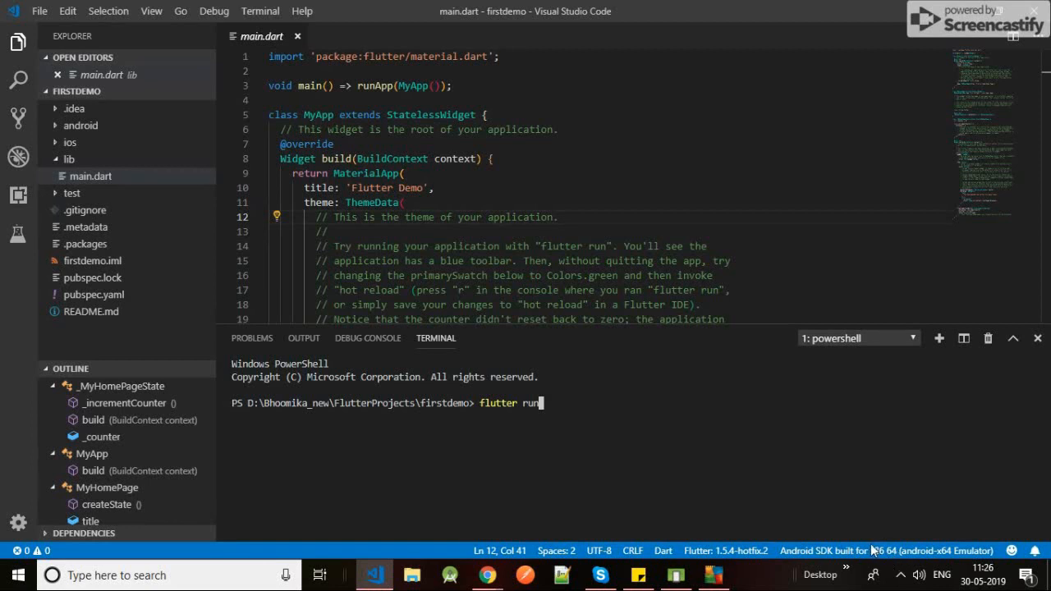
mouse_move(917, 555)
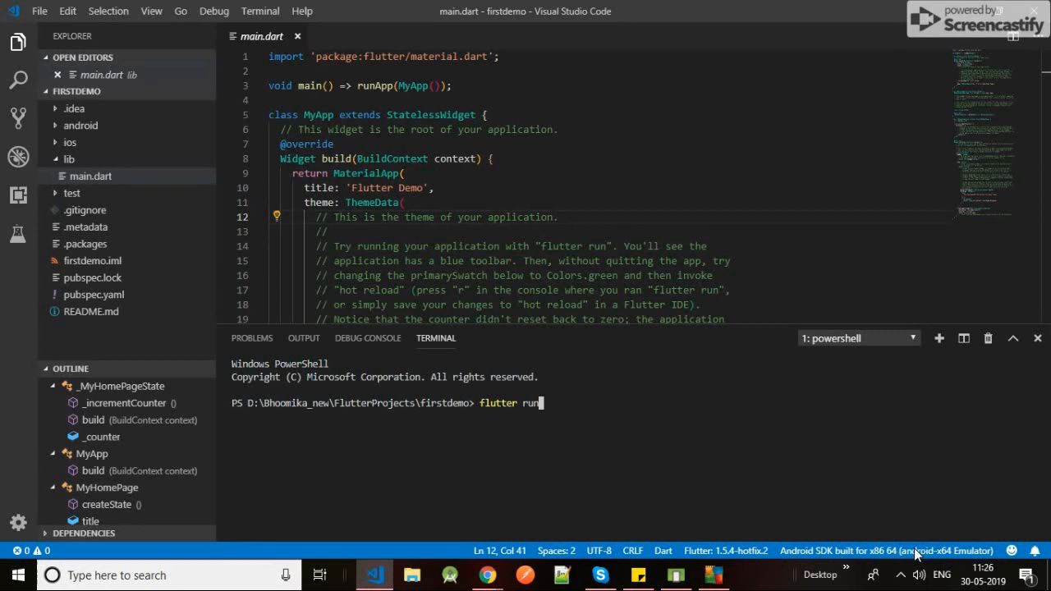
mouse_move(556, 408)
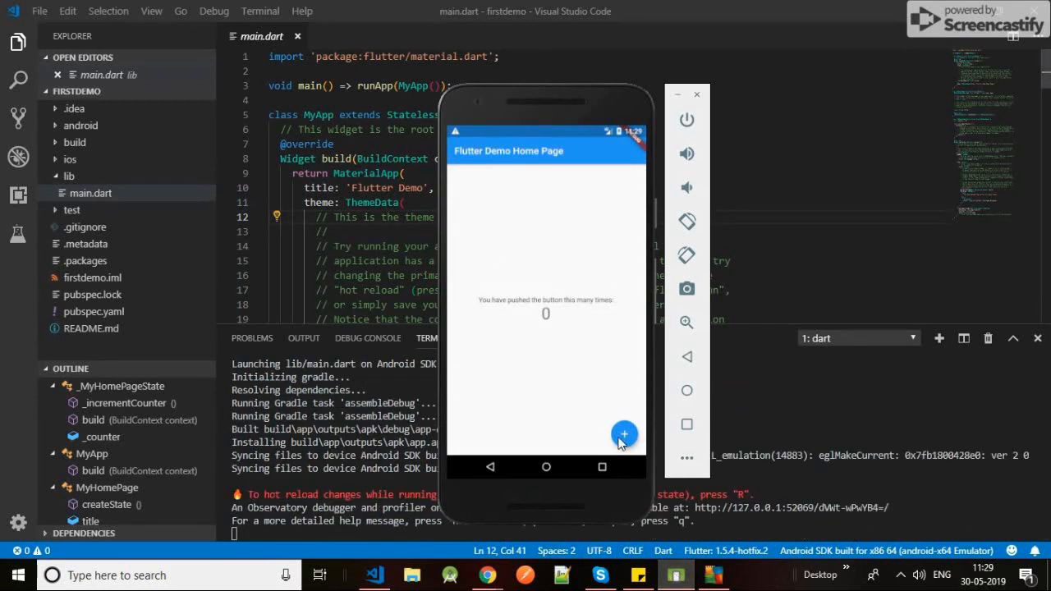
Tap the floating + button repeatedly to raise the counter to 8
click(624, 434)
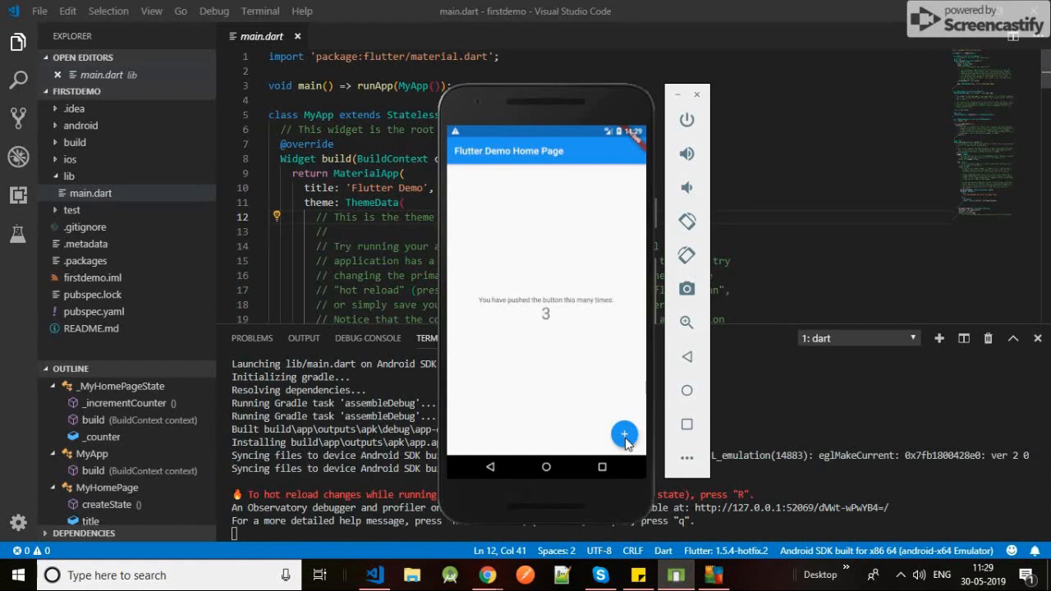
click(624, 434)
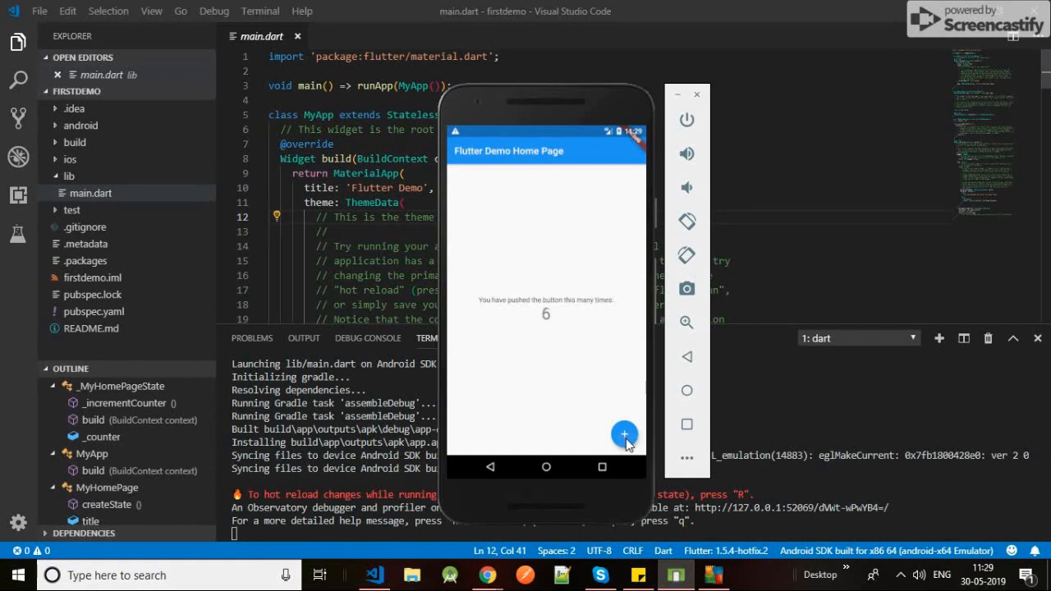
click(624, 434)
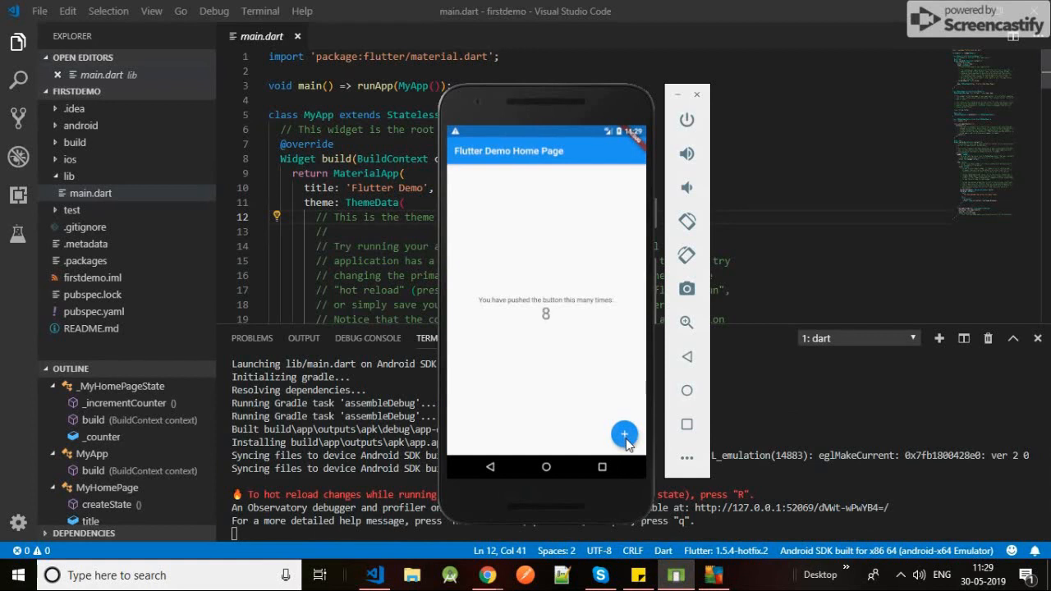
click(624, 434)
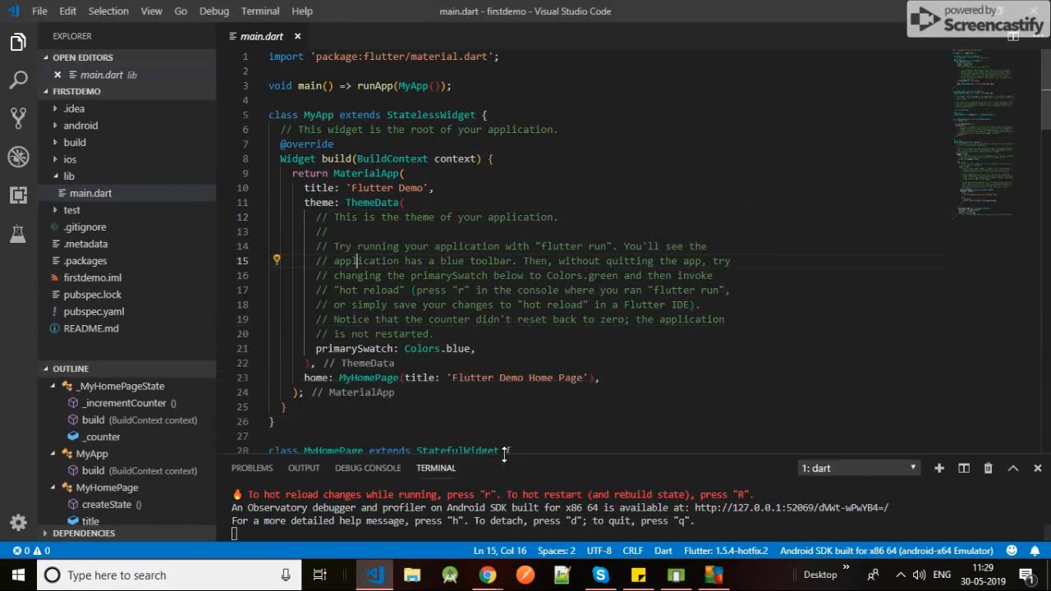
Clear main.dart and import package:flutter/material.dart
key(ctrl+a)
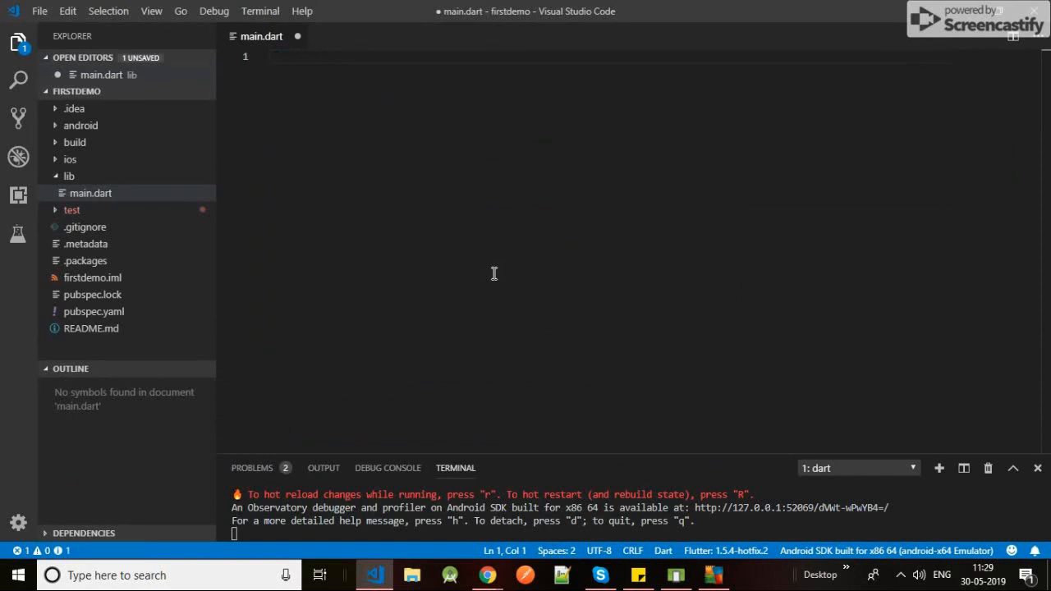
text(import '';)
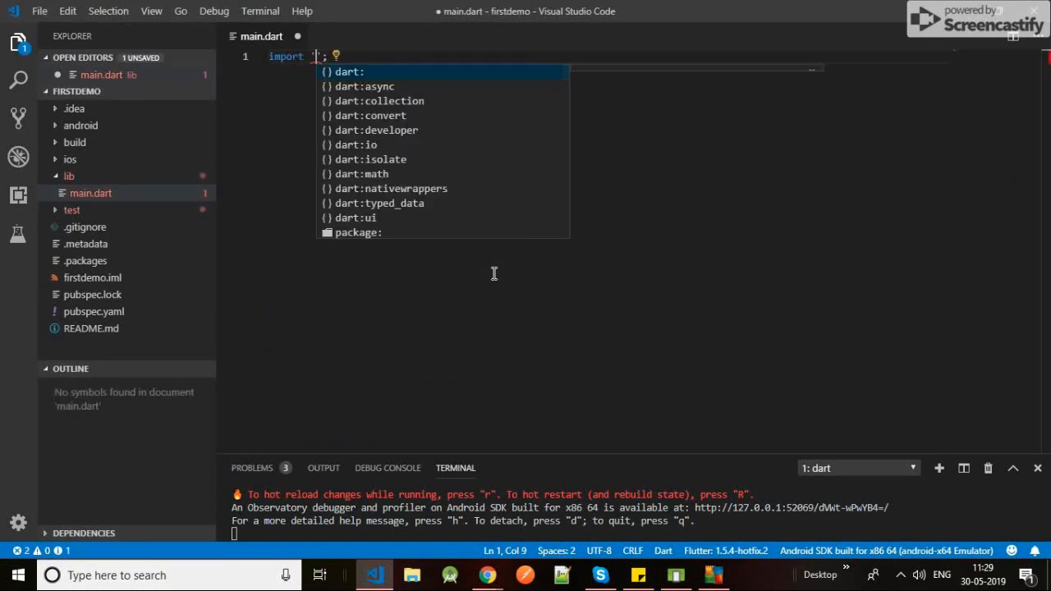
text(f)
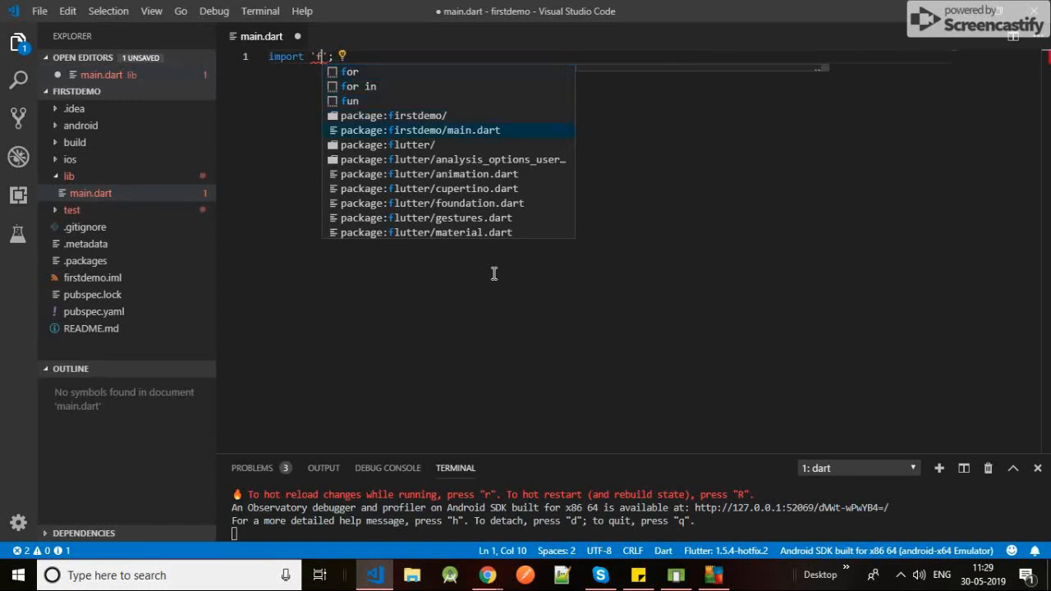
text(package:flutter/m)
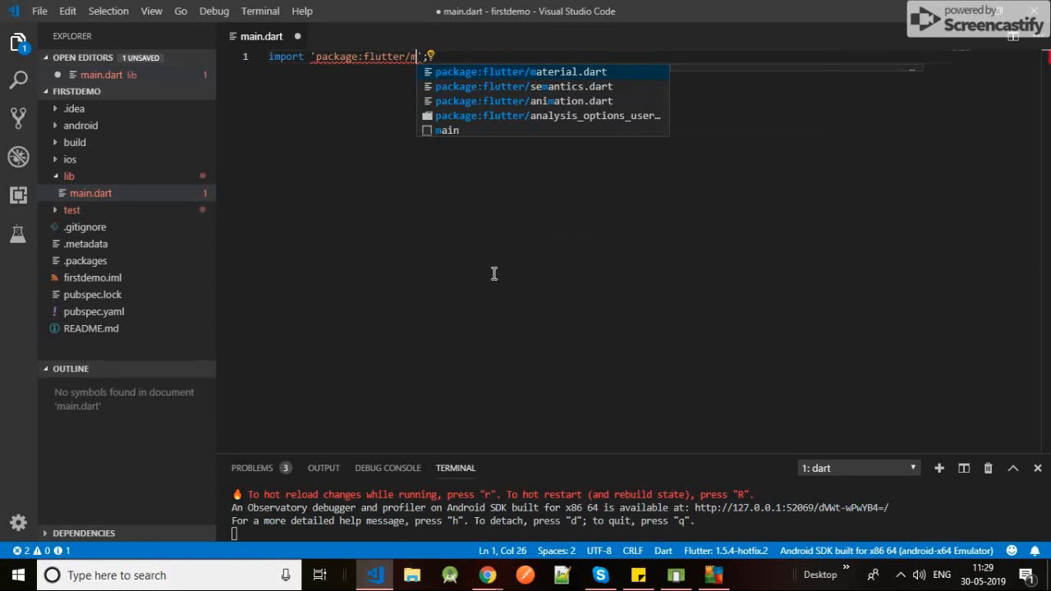
key(Enter)
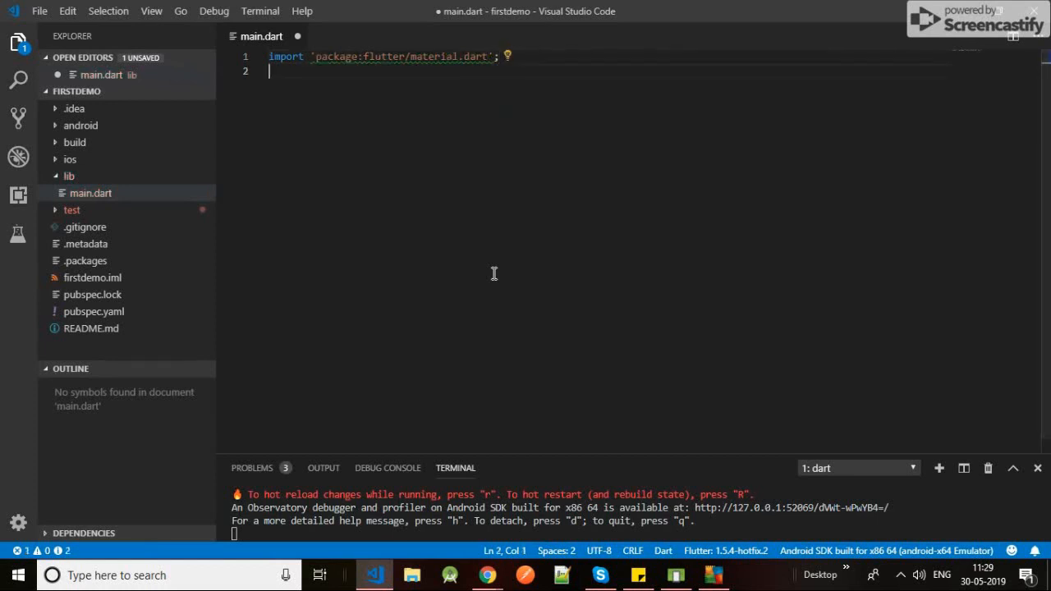
Write void main() => runApp(MyApp());
text(void)
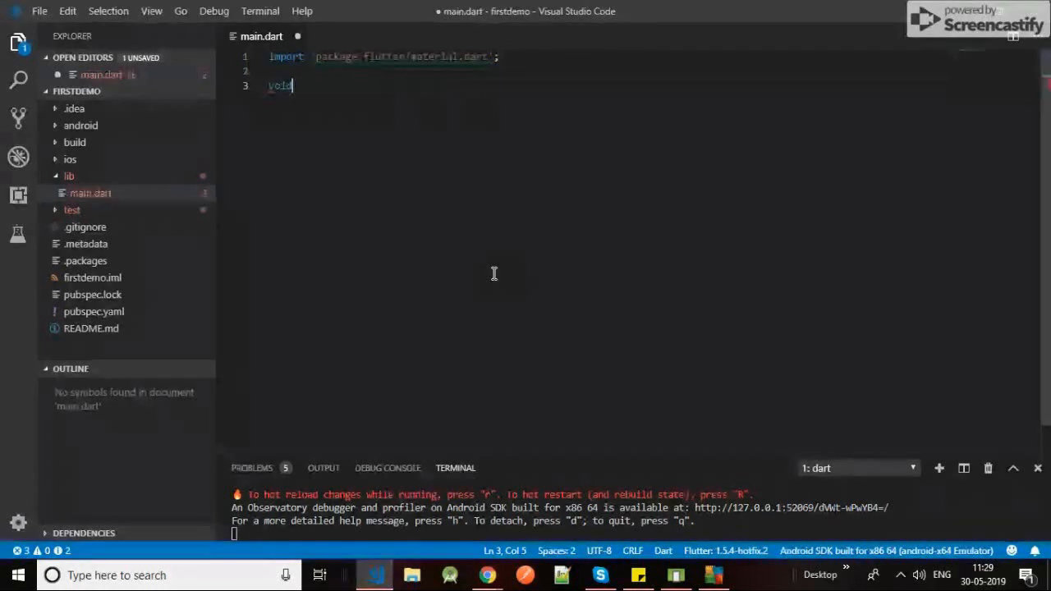
text(run() =)
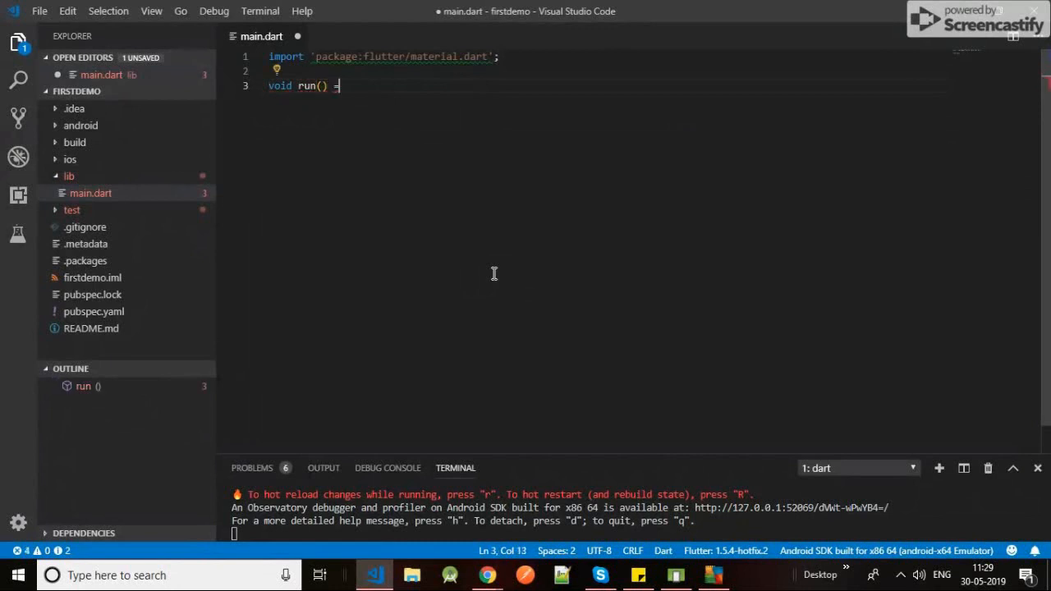
key(BackSpace)
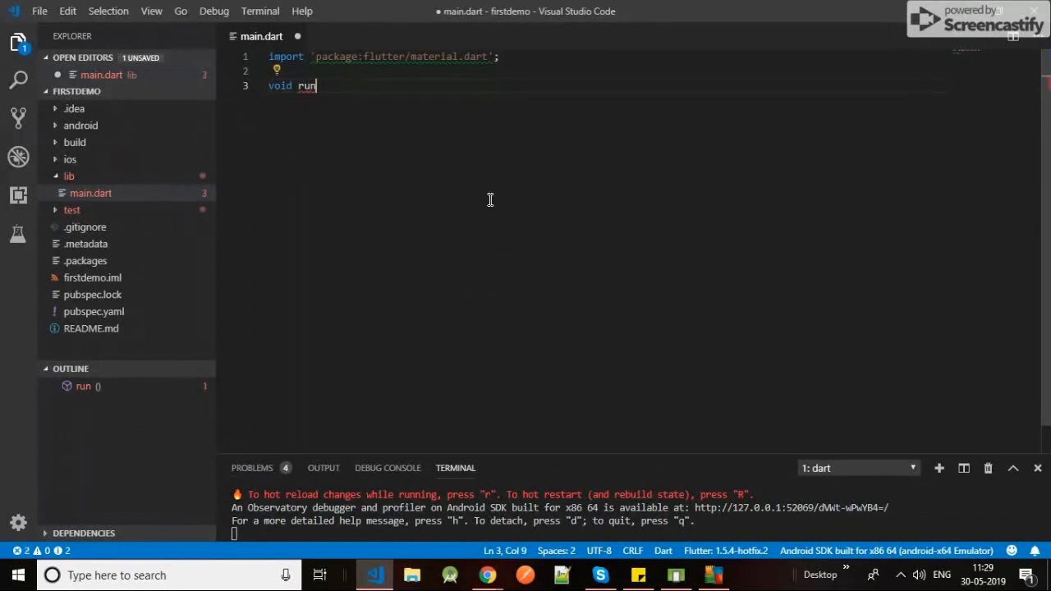
text(main()
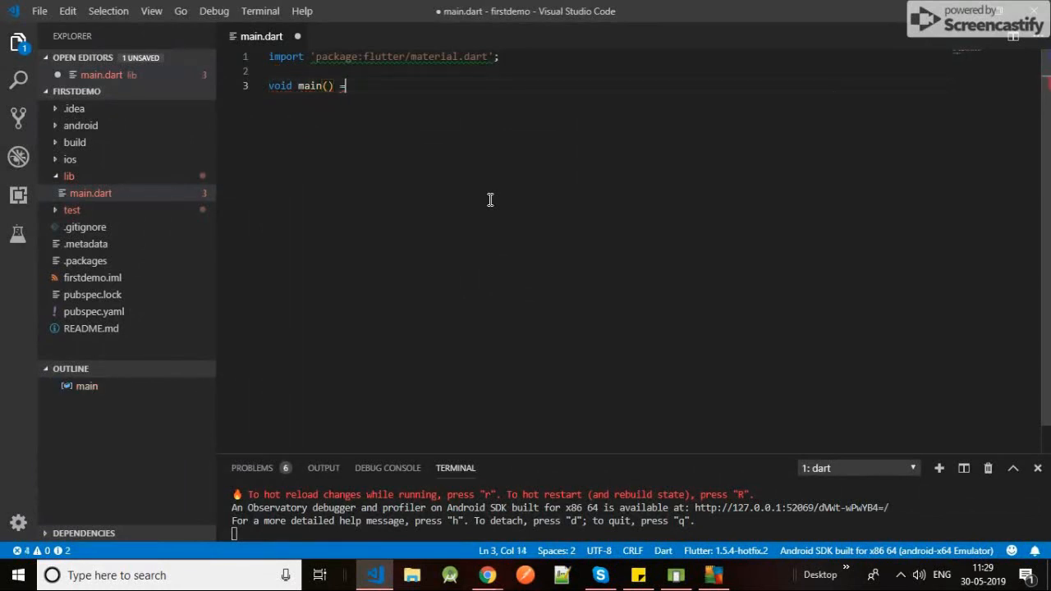
text(=> run)
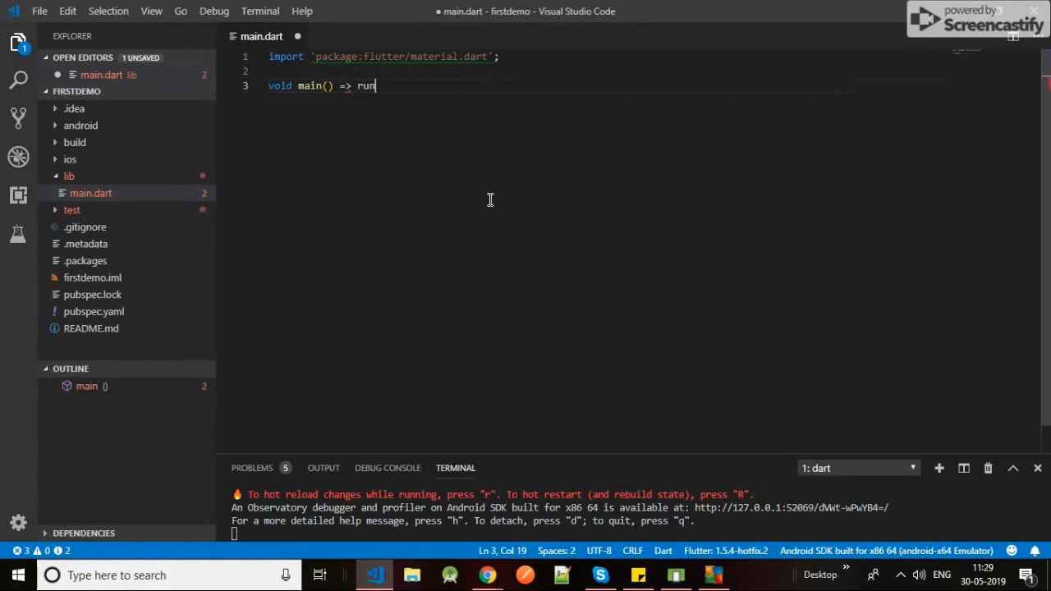
text(App)
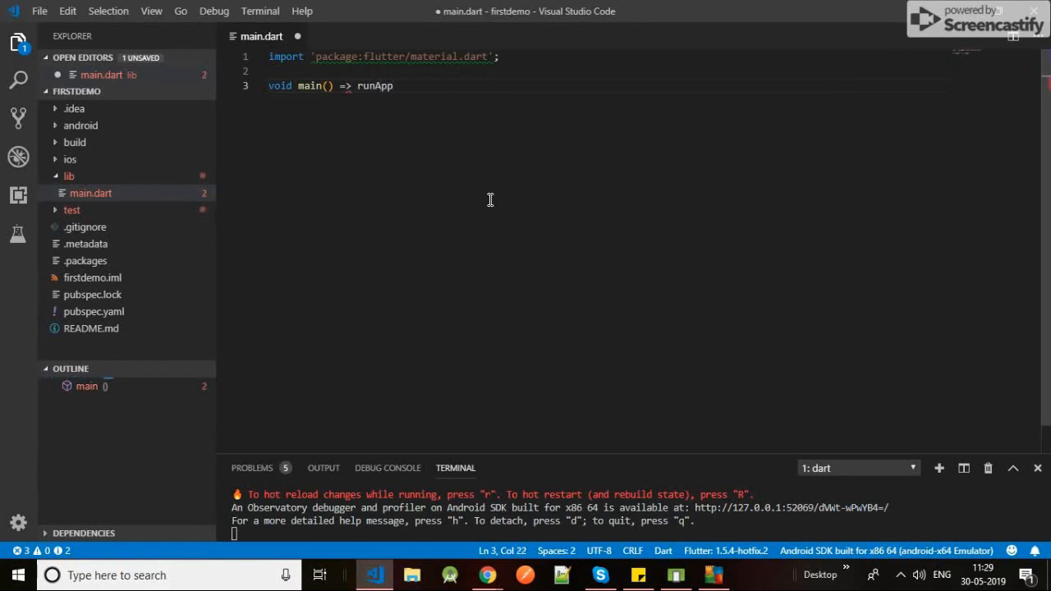
text(();)
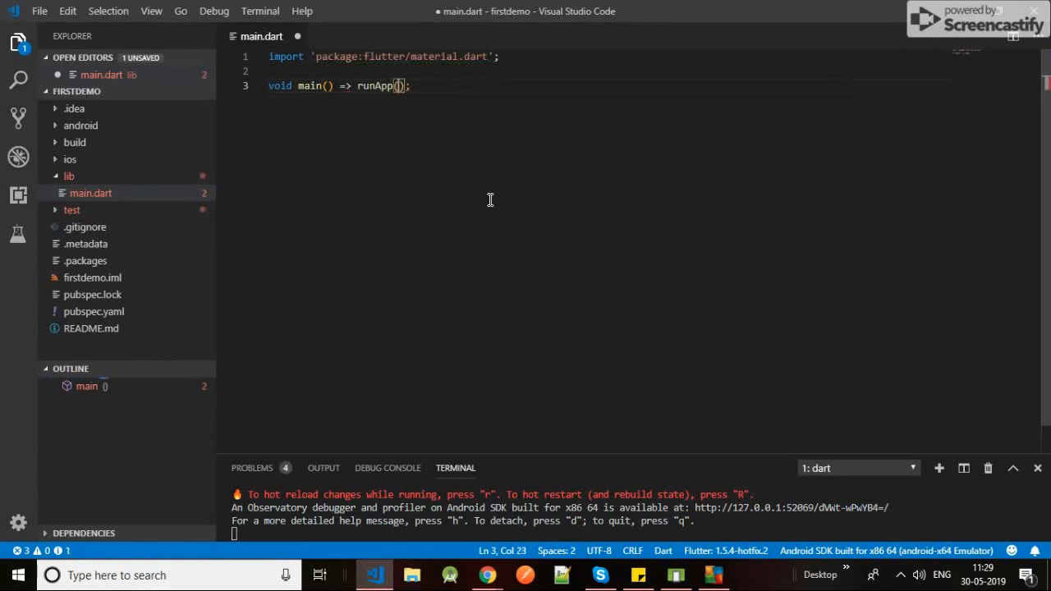
text(MyApp)
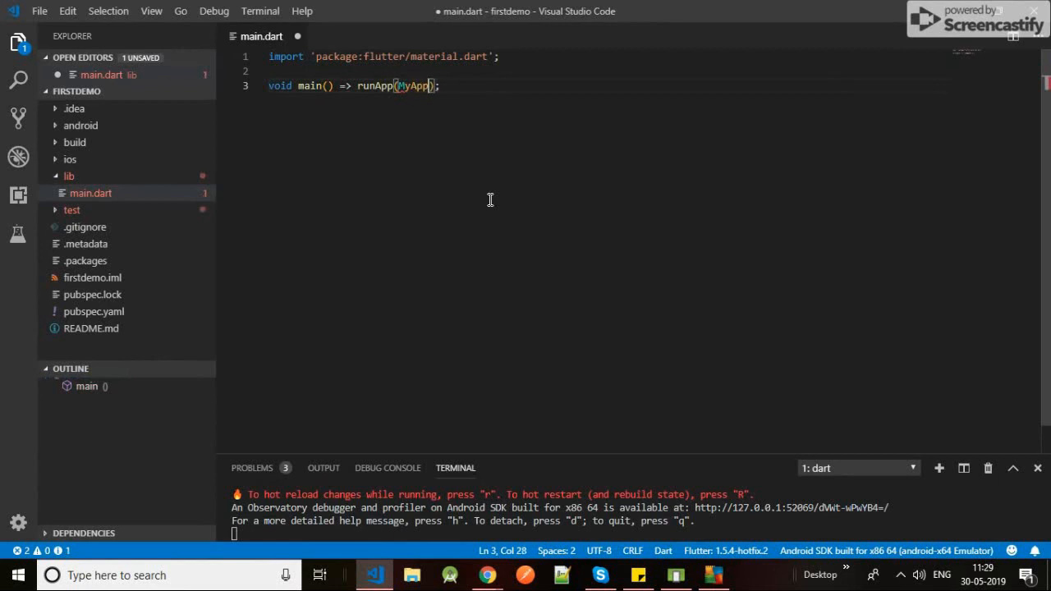
text(())
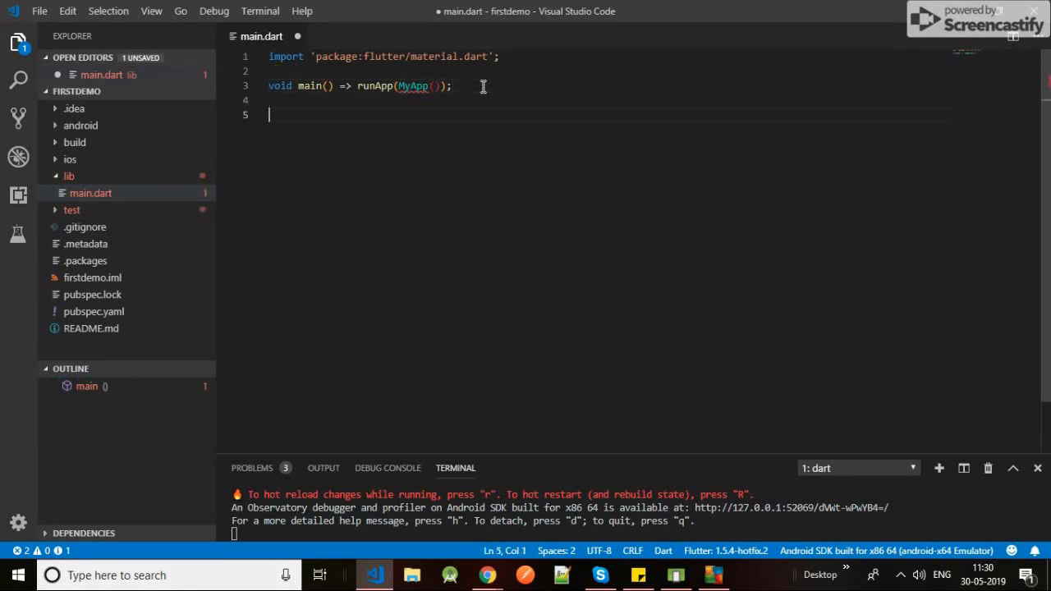
Declare class MyApp extends StatelessWidget and open its body
text(class)
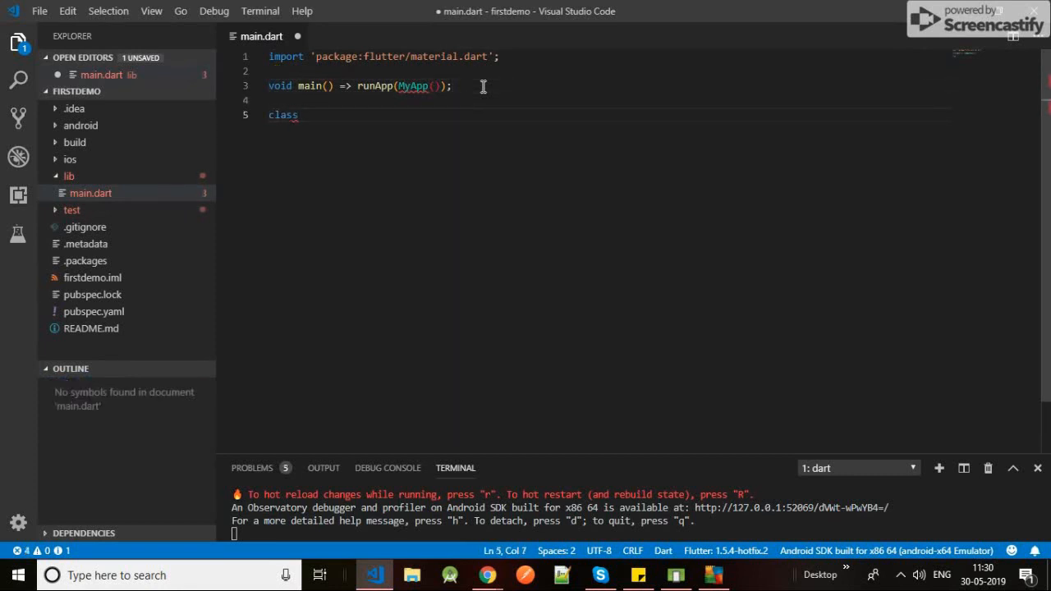
text(MyA)
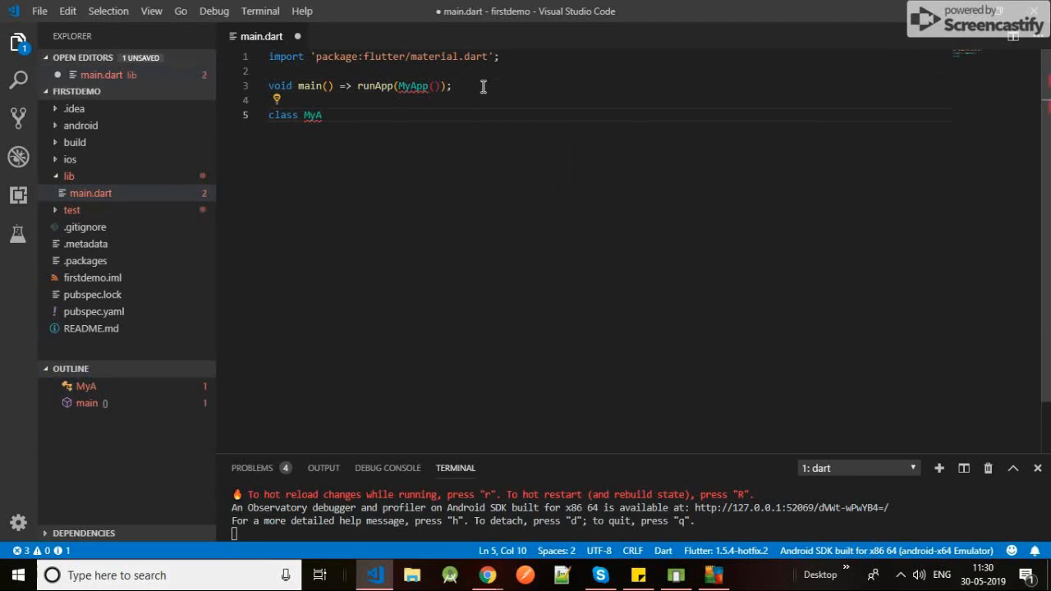
text(pp exte)
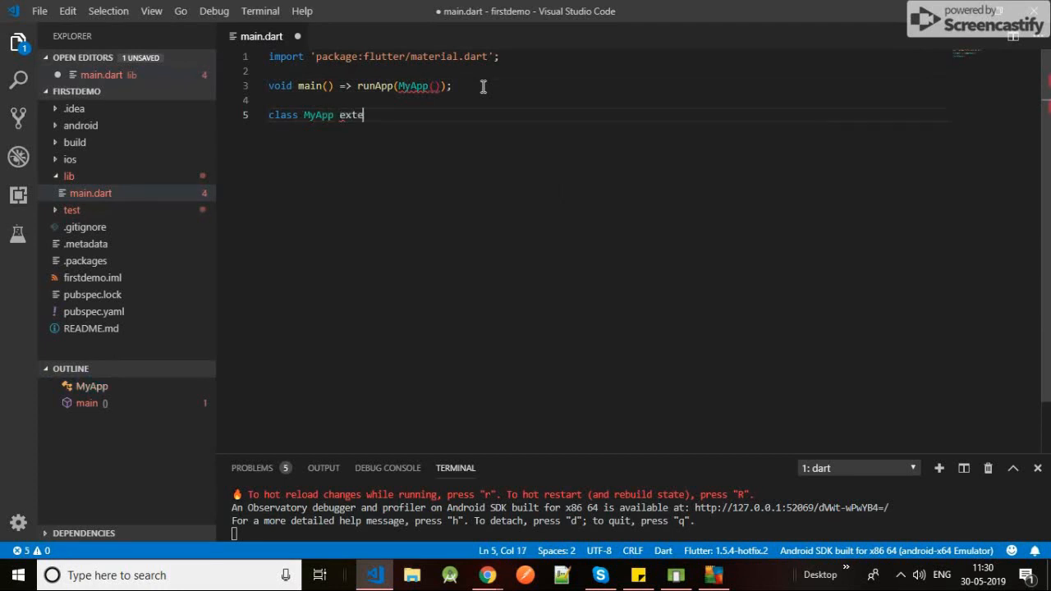
text(nds)
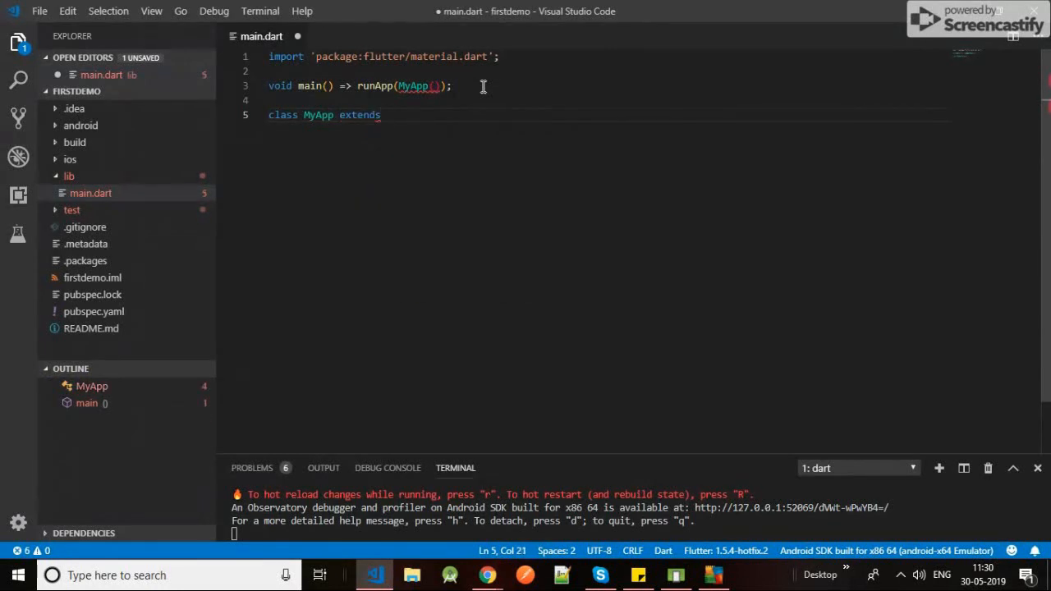
text(S)
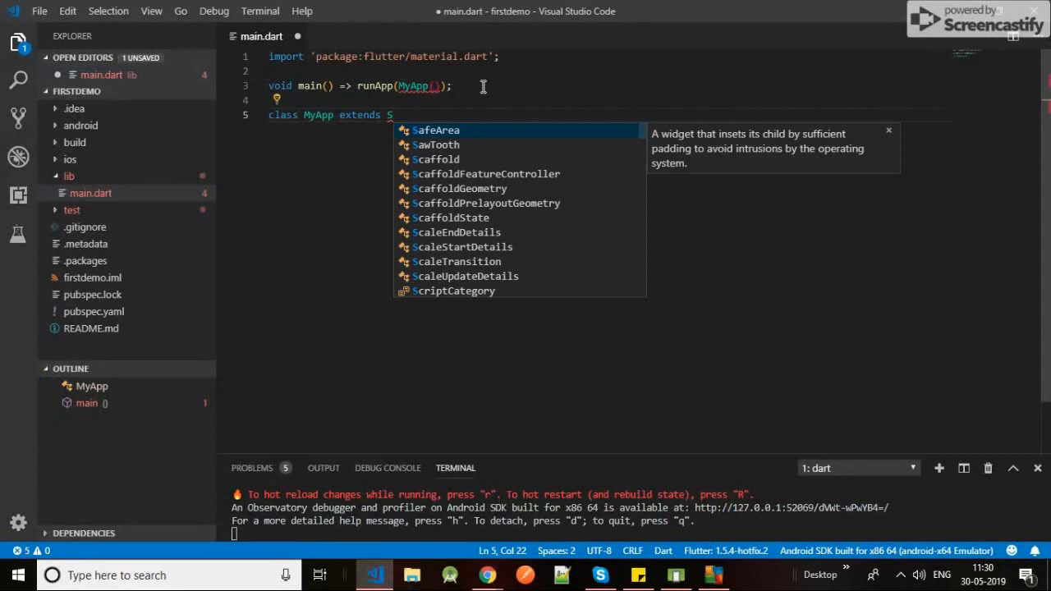
text(tat)
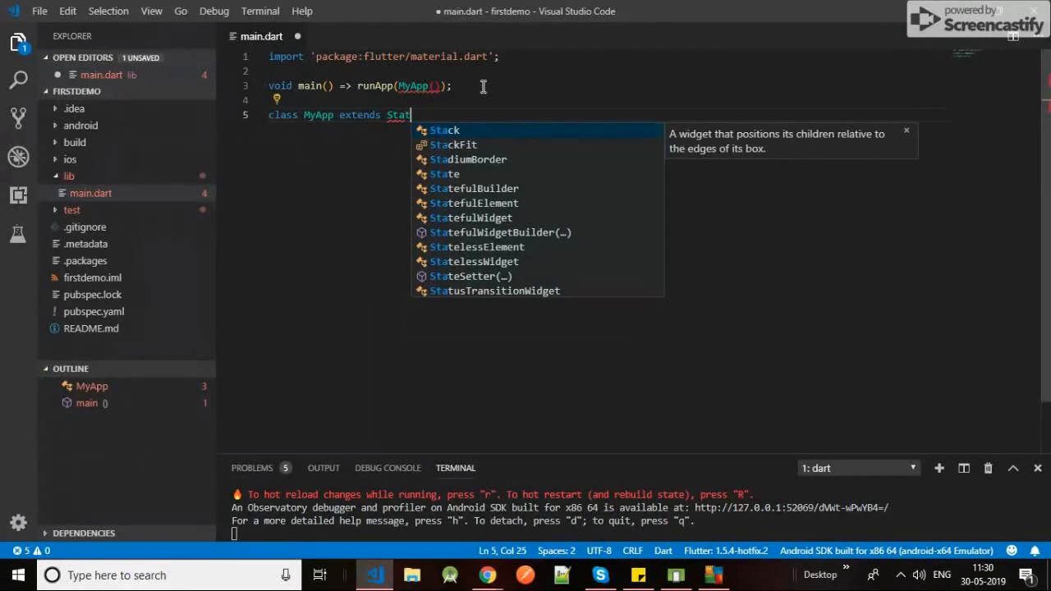
key(Enter)
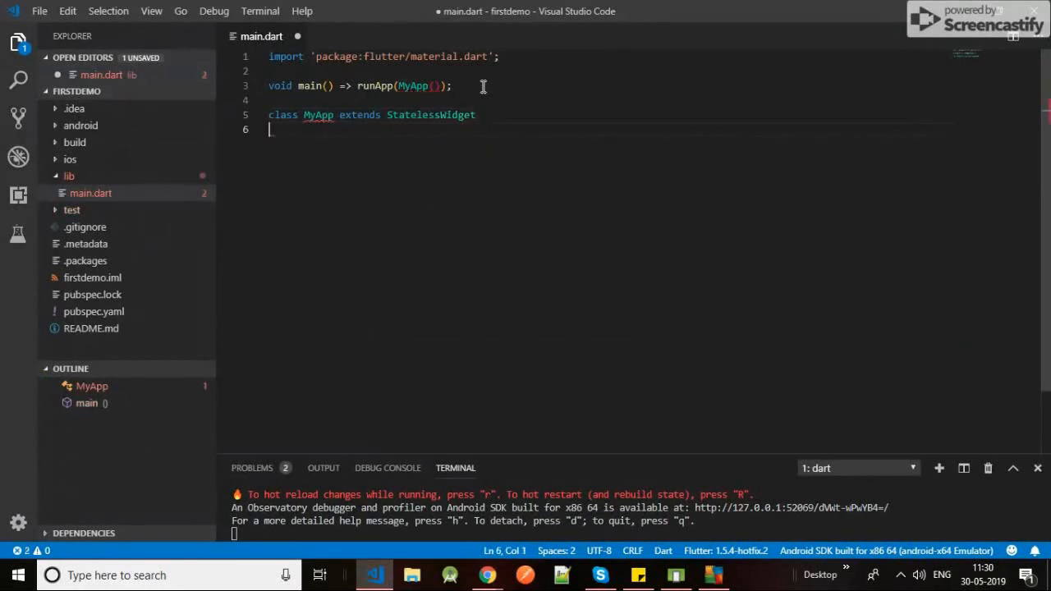
text({)
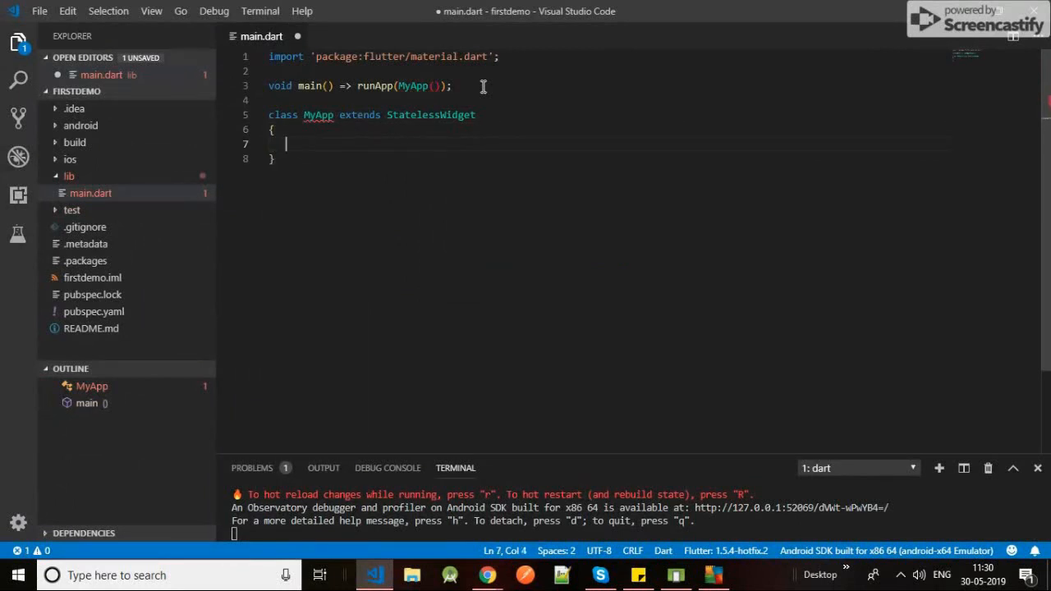
click(316, 115)
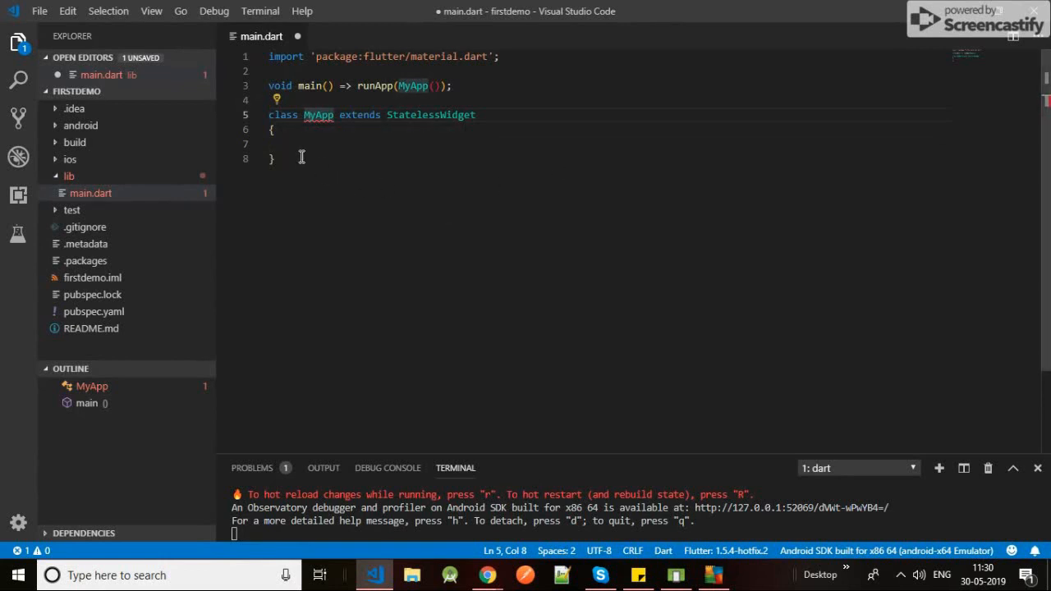
text(build(BuildContext context) {)
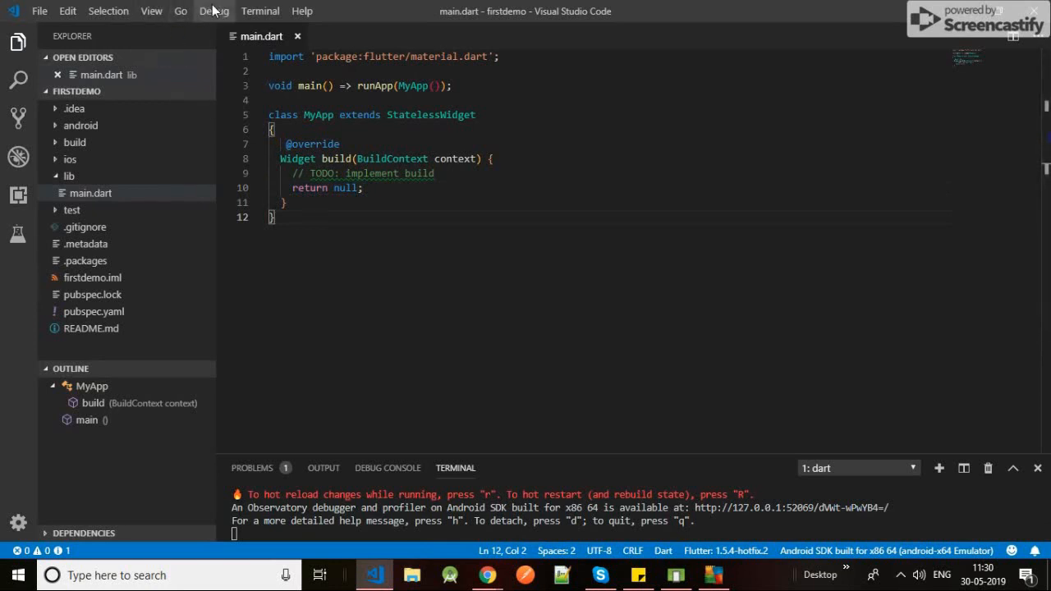
click(214, 10)
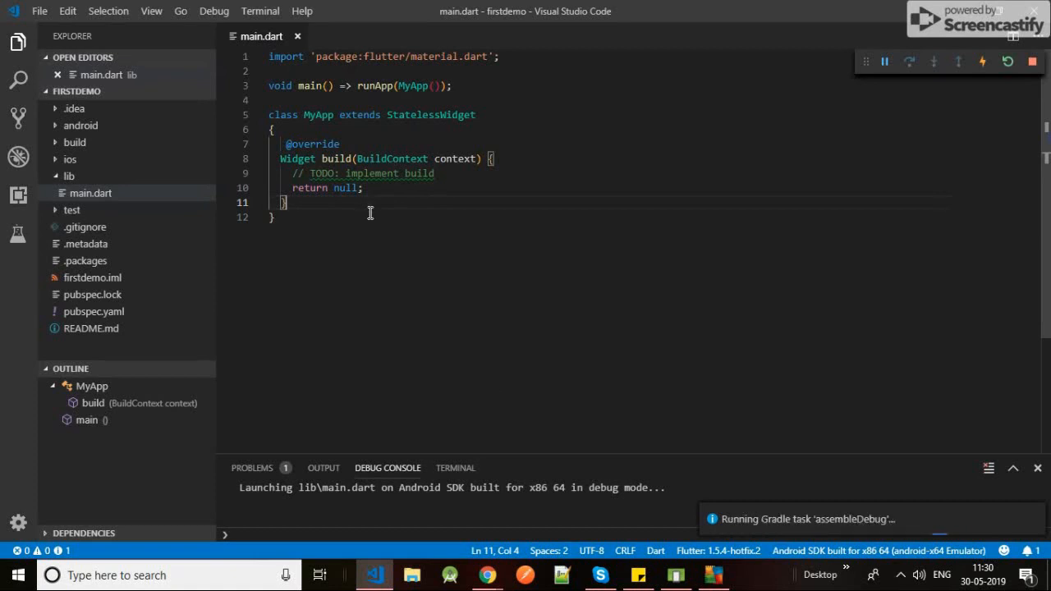
mouse_move(548, 455)
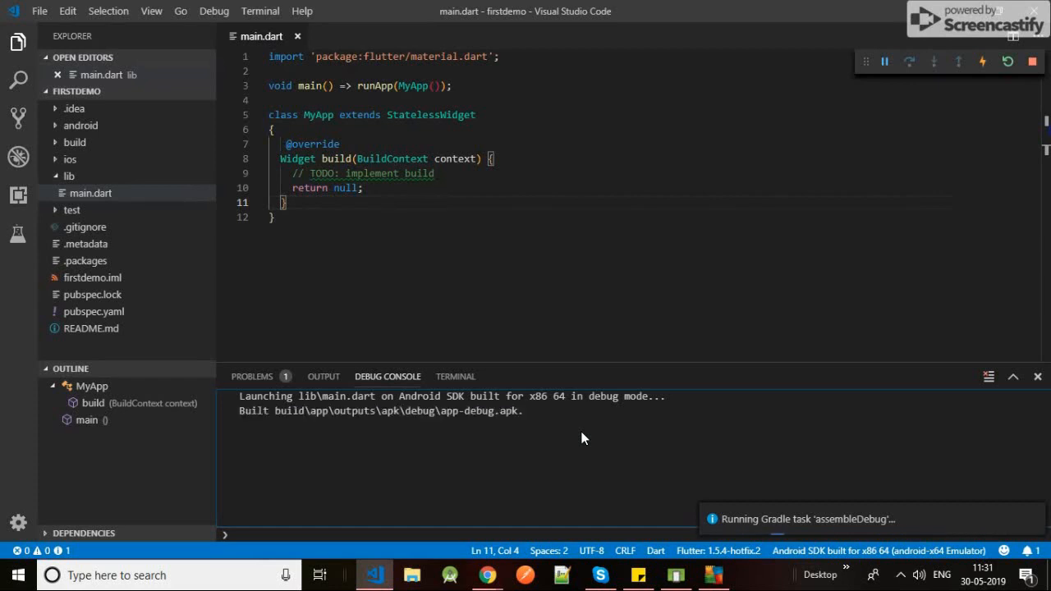
mouse_move(627, 496)
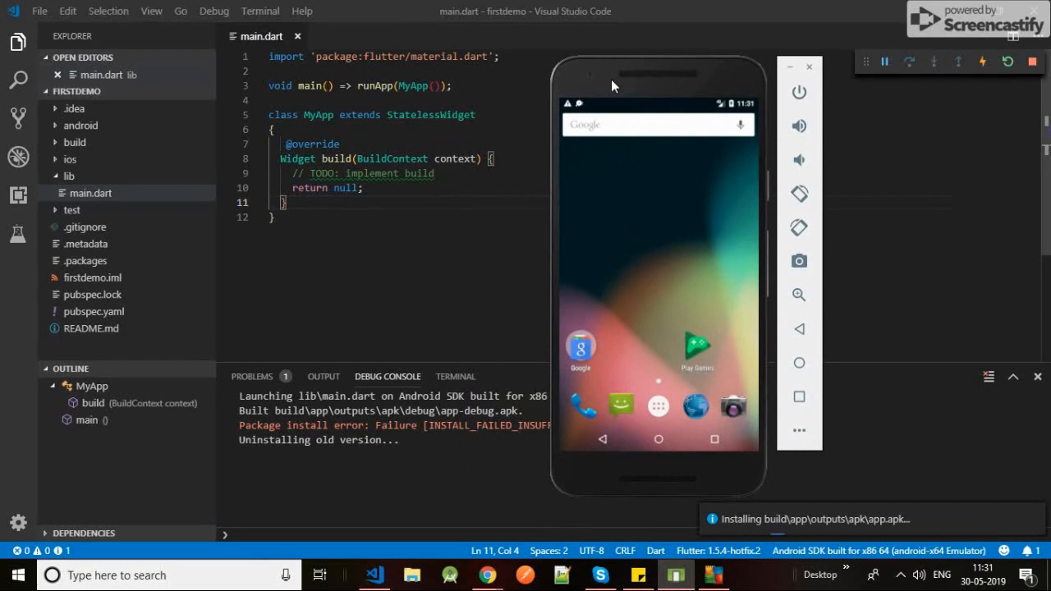
mouse_move(654, 408)
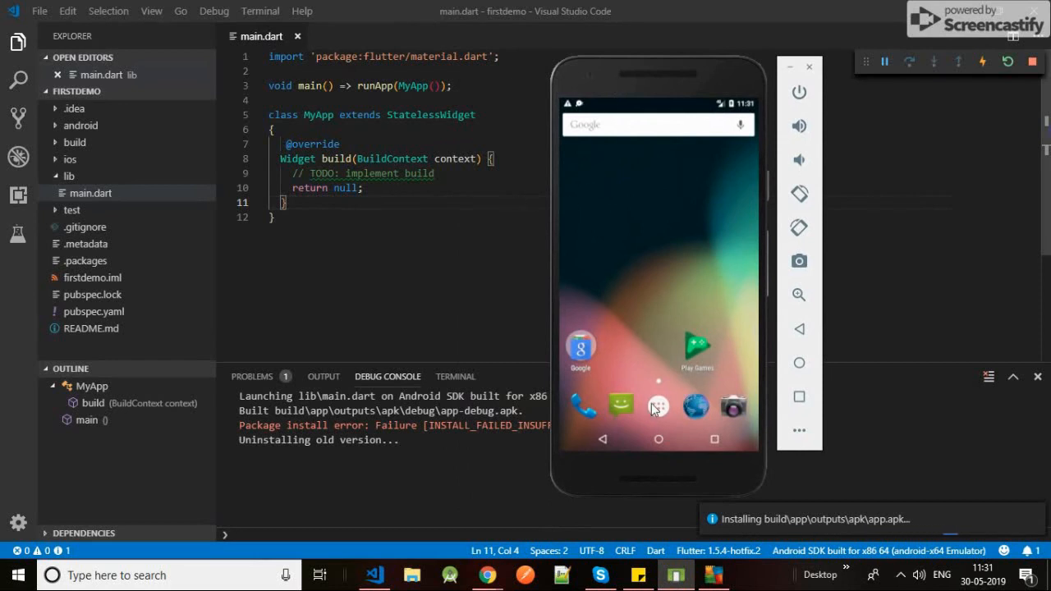
mouse_move(434, 275)
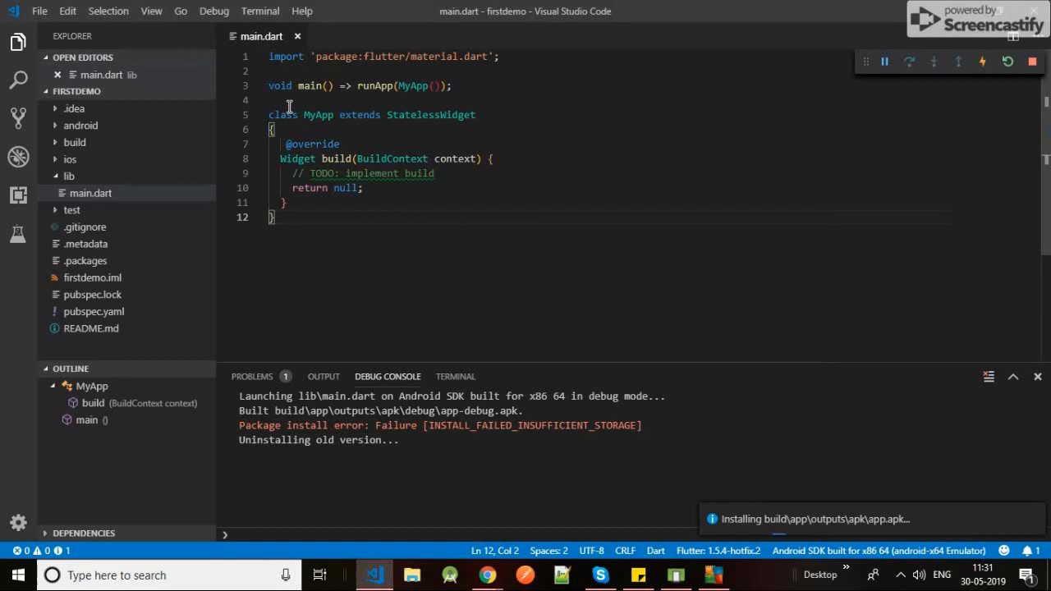
Search the Extensions view for 'flutter' and 'dart', then return to the Explorer
click(271, 100)
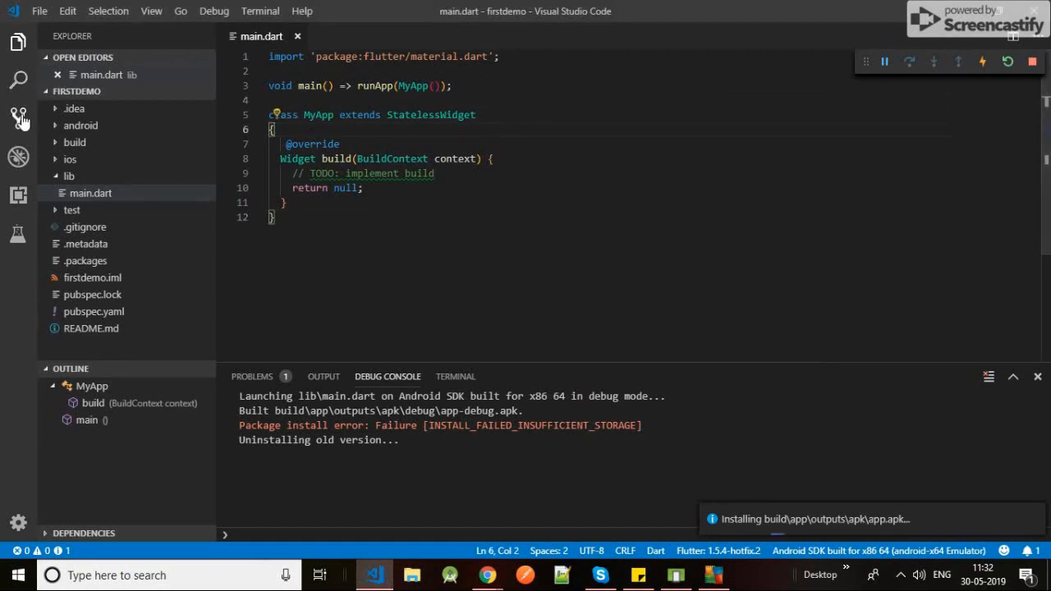
click(18, 194)
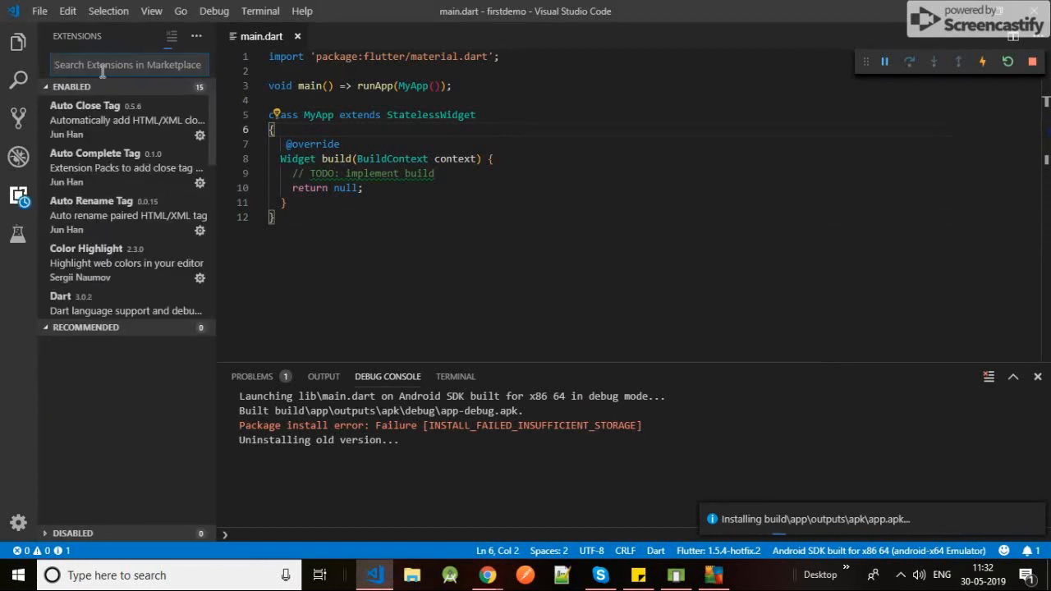
text(flutter)
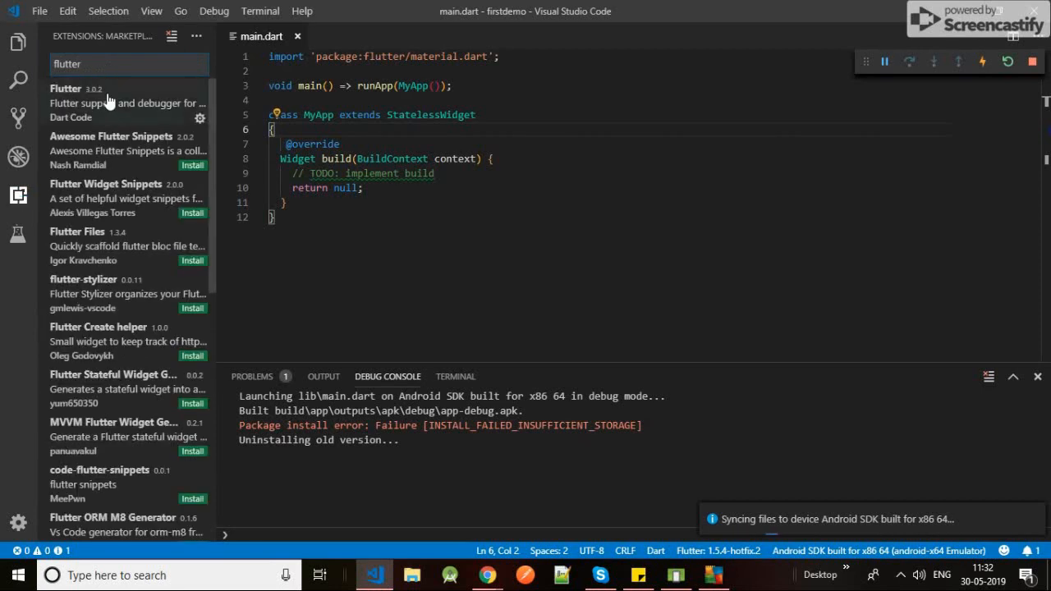
mouse_move(90, 102)
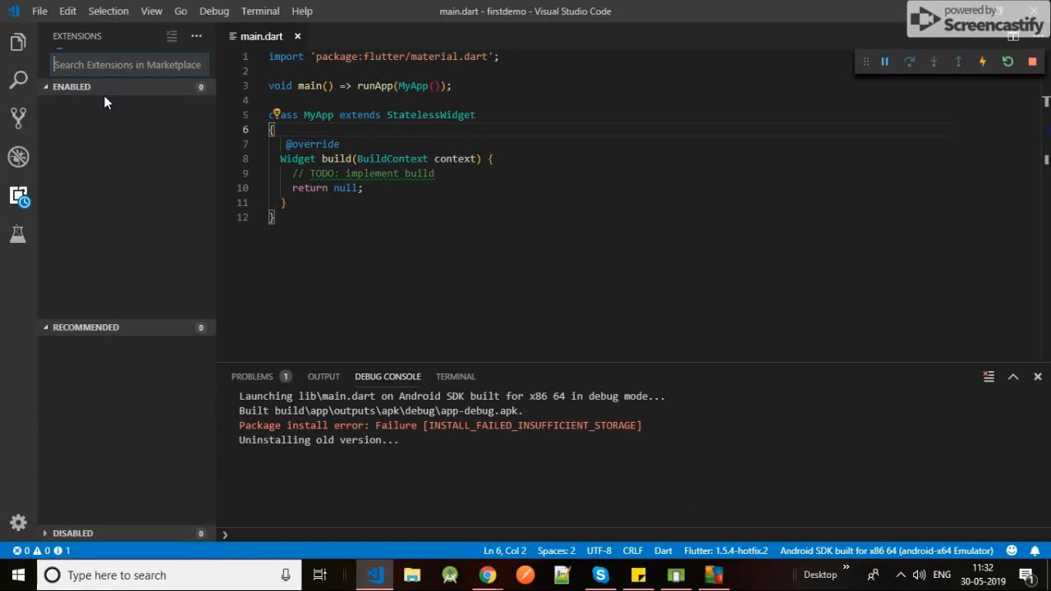
text(dart)
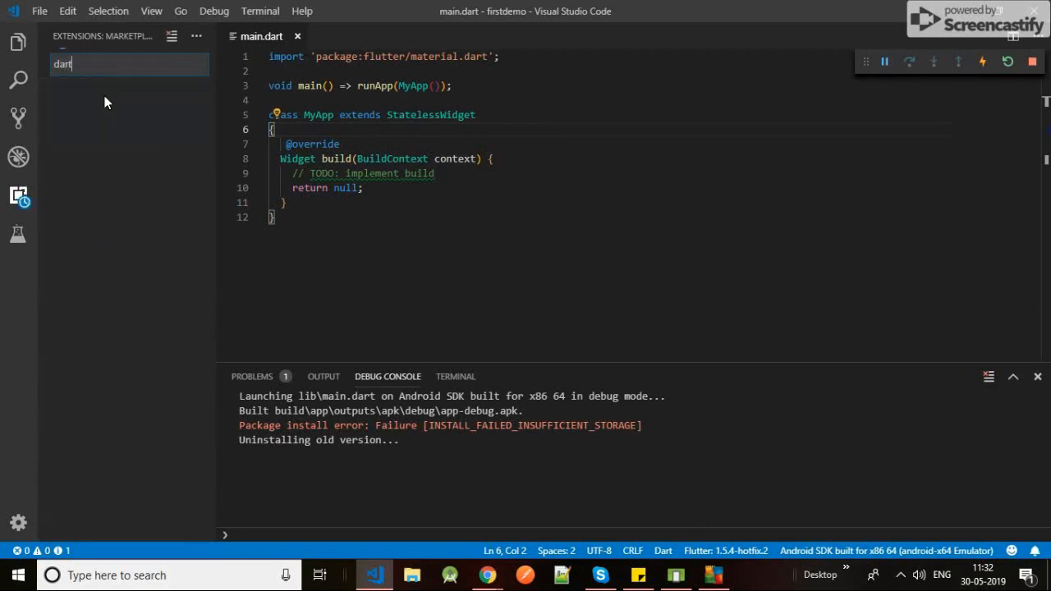
text(dart)
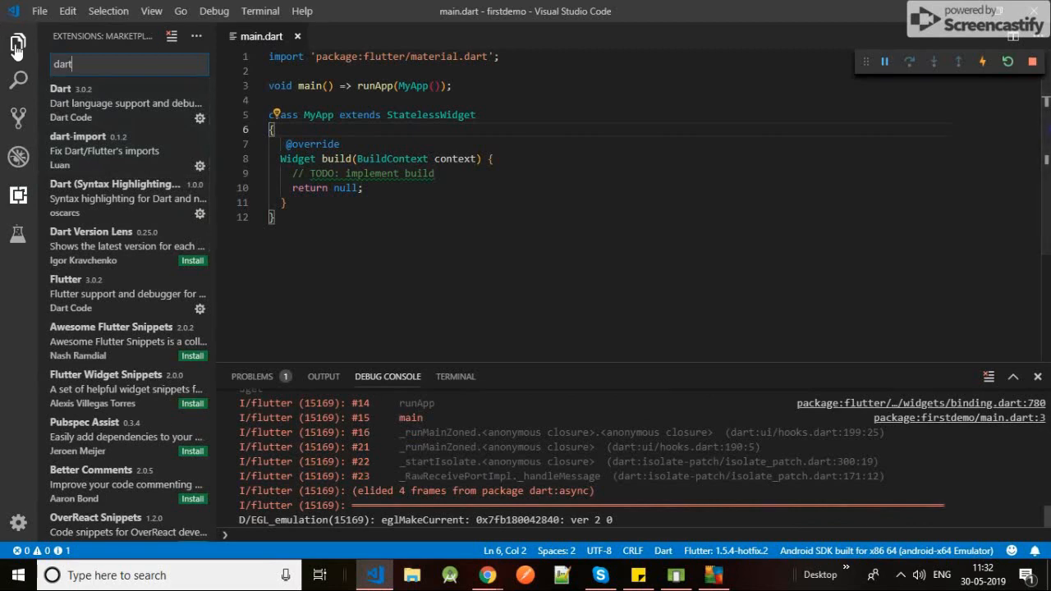
click(18, 43)
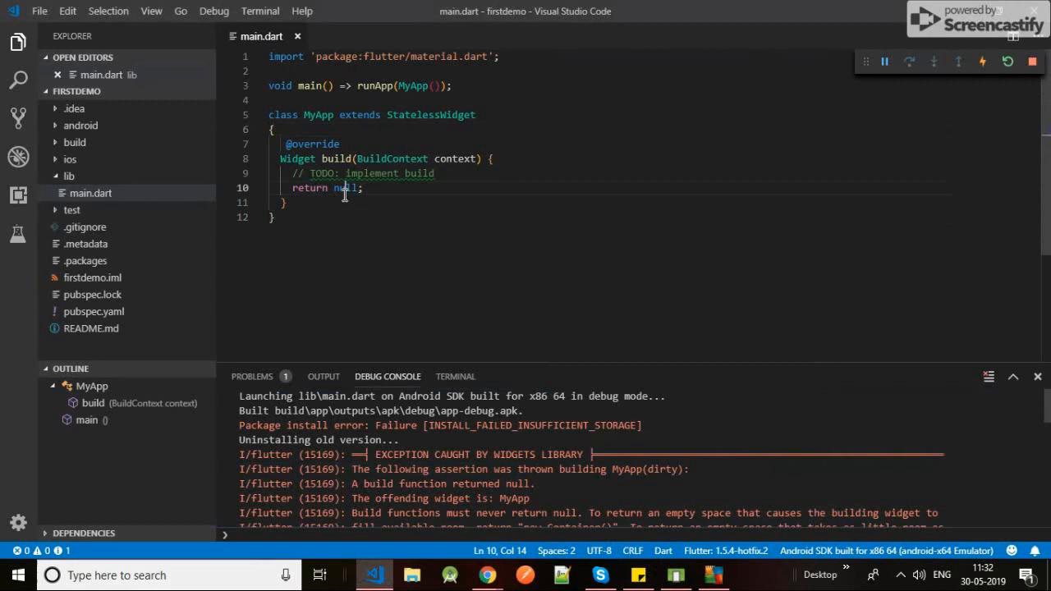
Return a MaterialApp with home: Scaffold( from MyApp's build
text(MaterialApp()
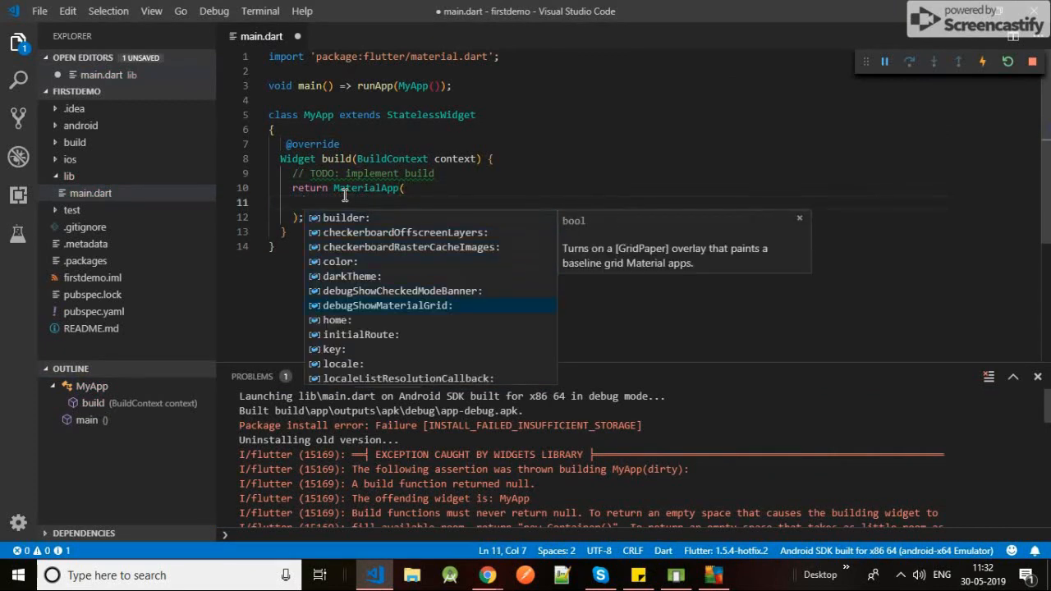
key(Down)
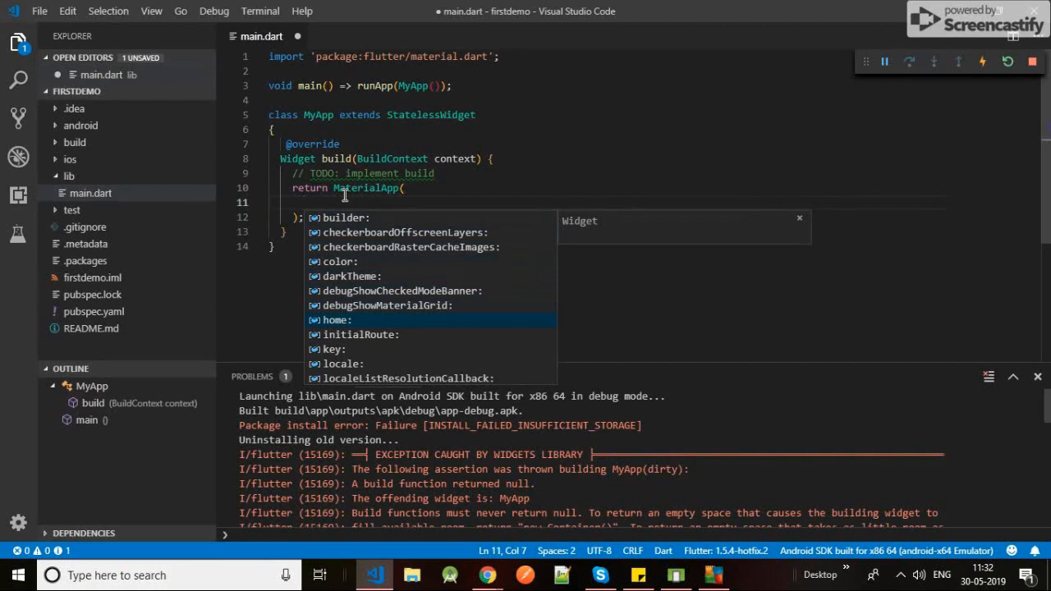
click(337, 319)
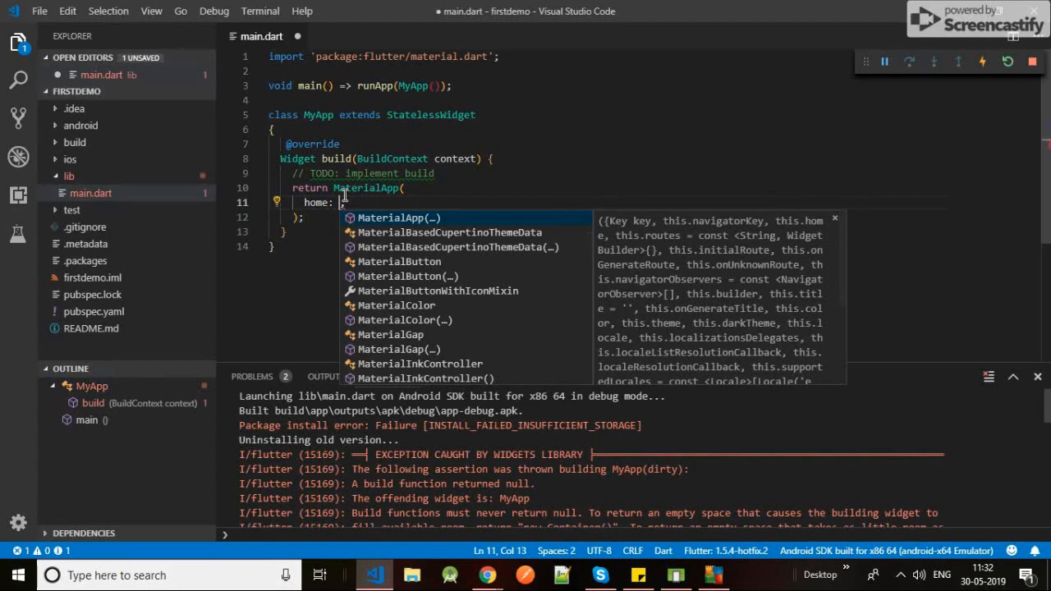
text(Scaffold()
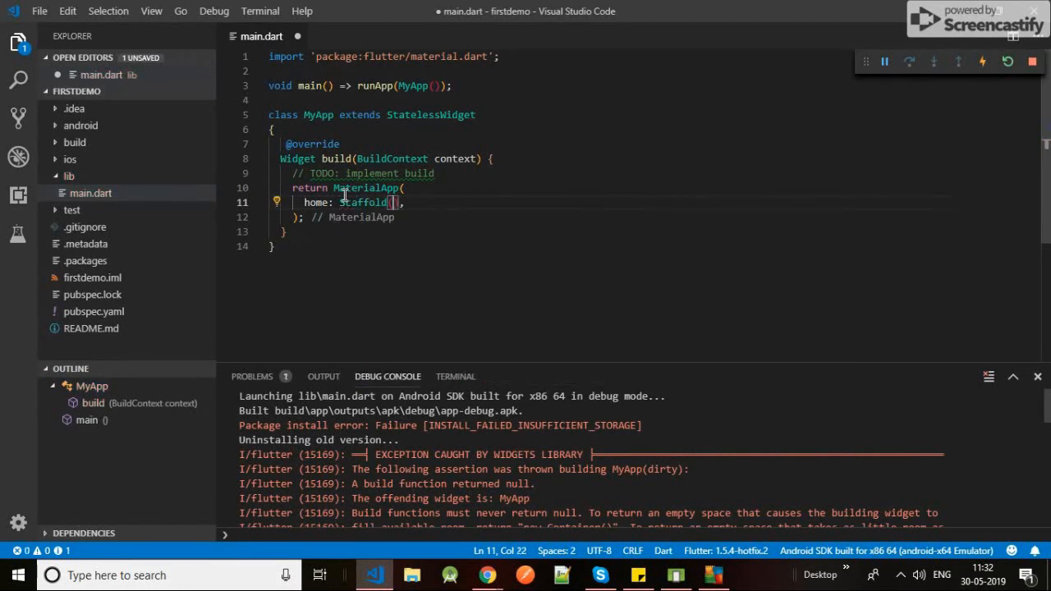
text(()
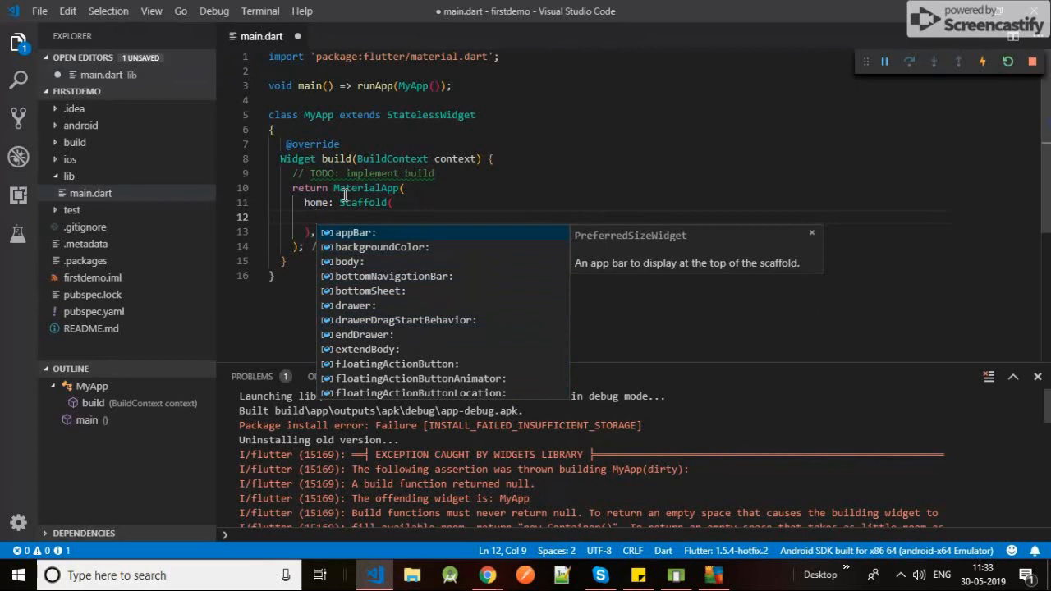
Give the Scaffold appBar: AppBar(title: Text('FirstApp'))
text(appBar: AppBar()
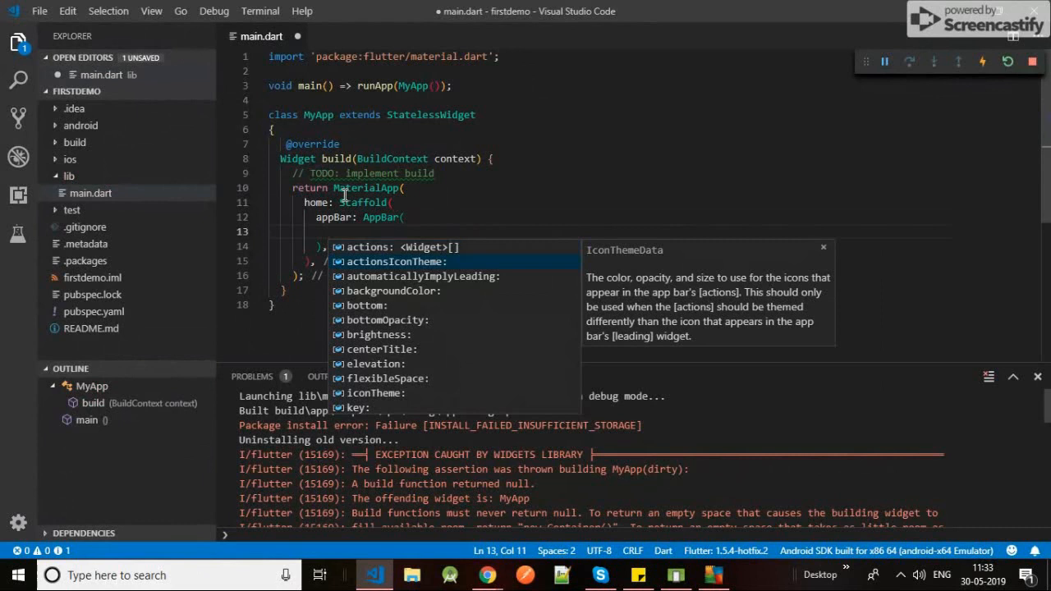
text(t)
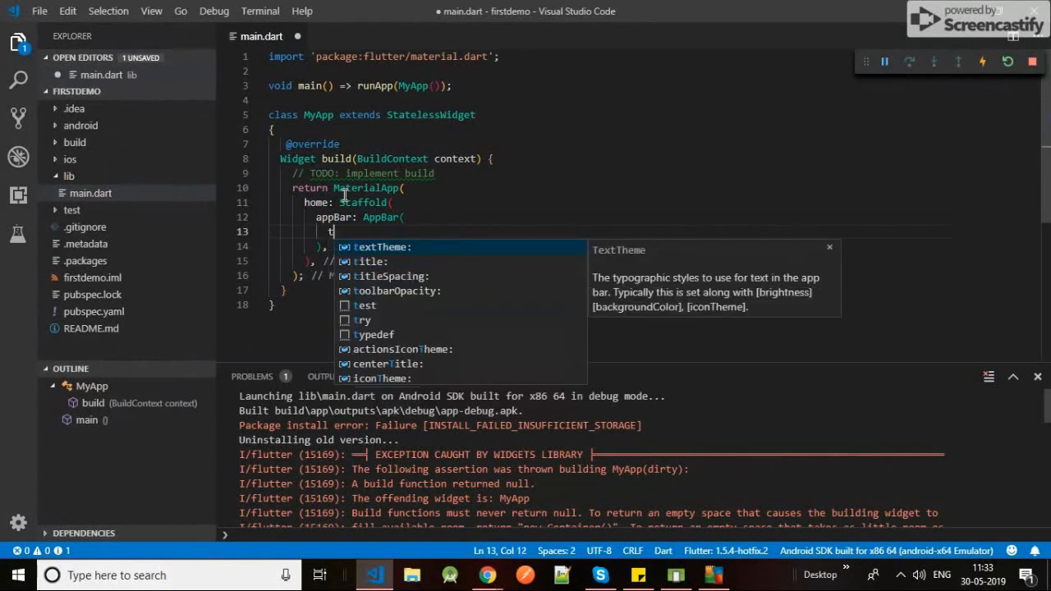
text(itle: T)
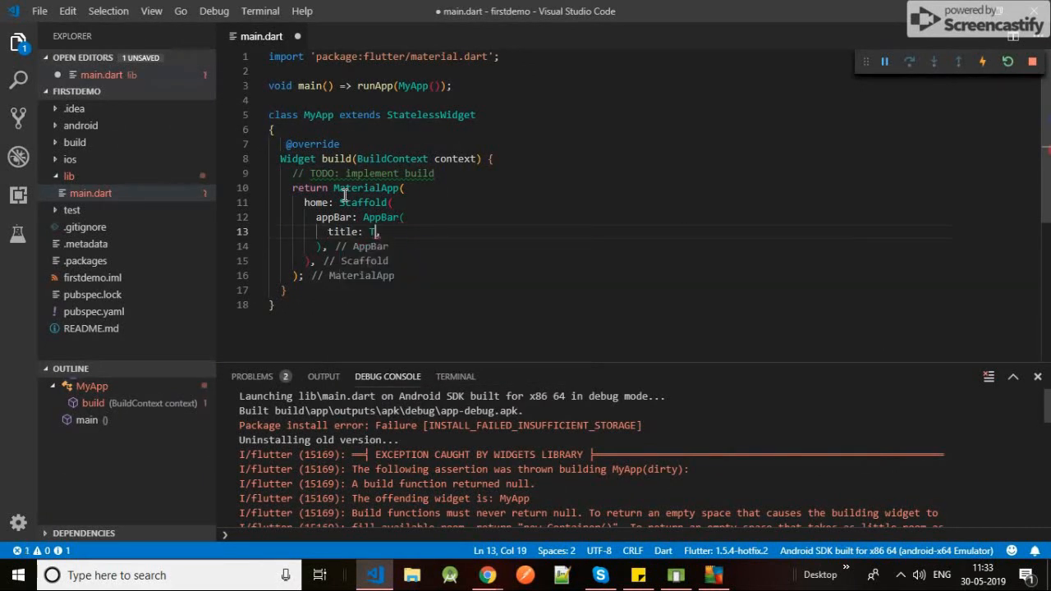
text(ext('data'),)
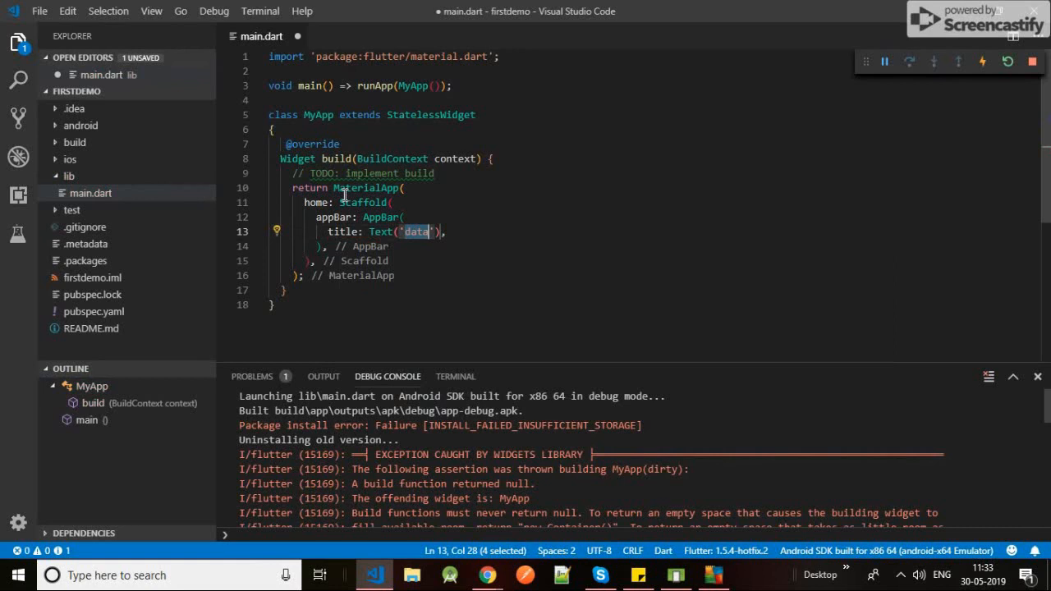
text(First)
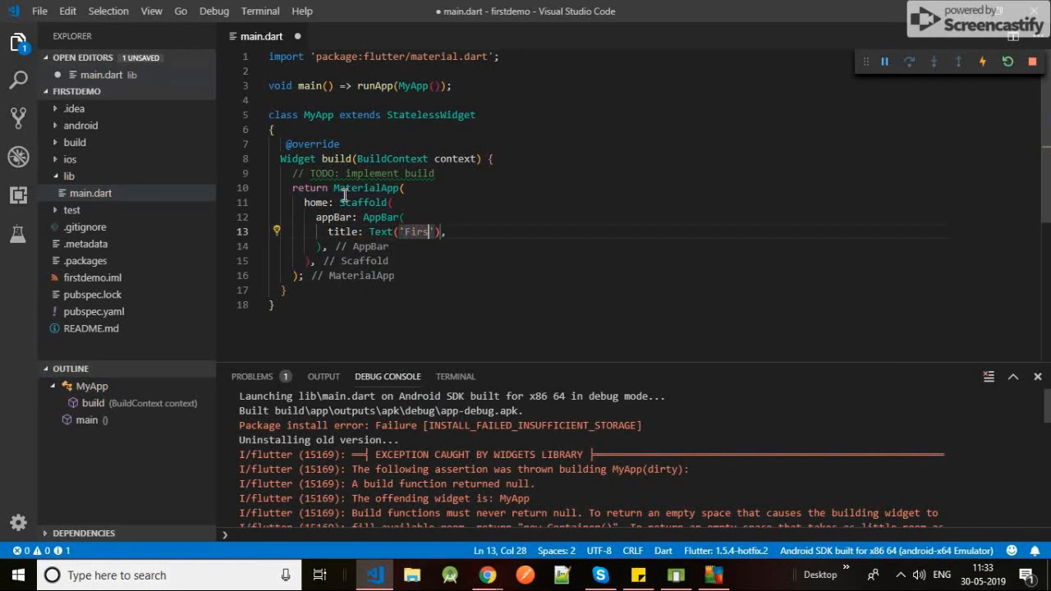
text(App)
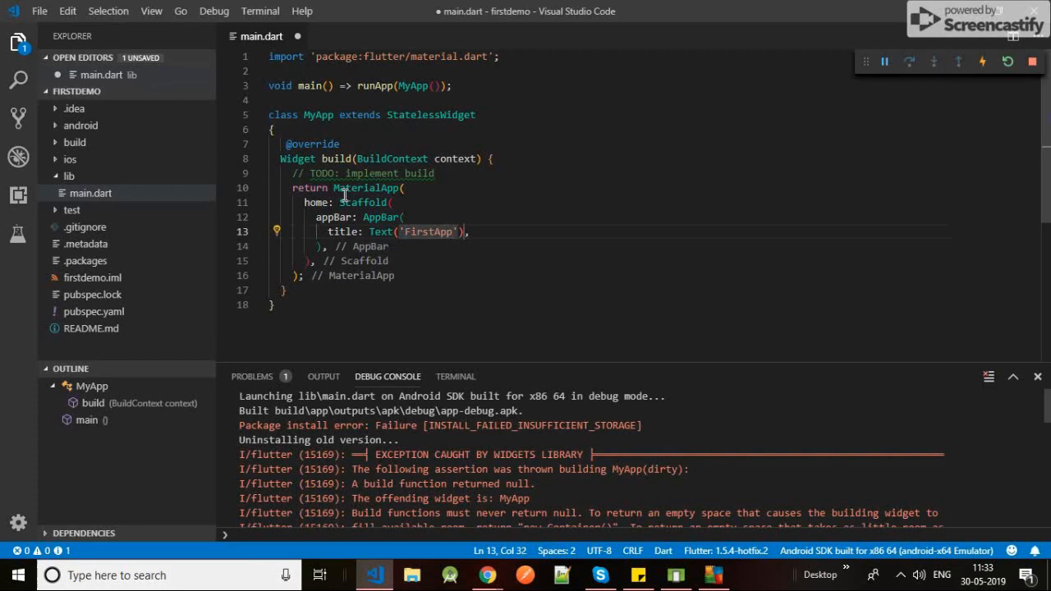